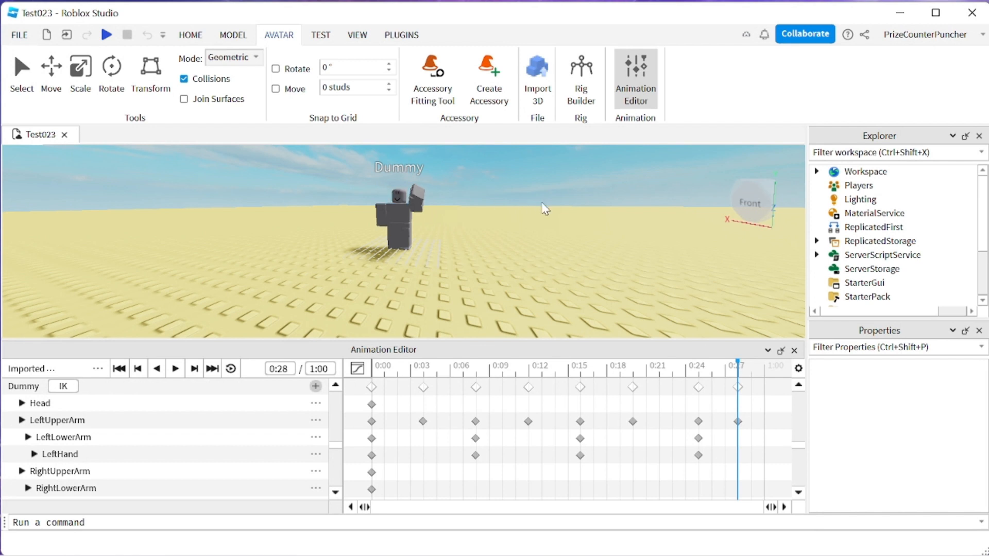
{"action": "mouse_move", "coordinate": [429, 359]}
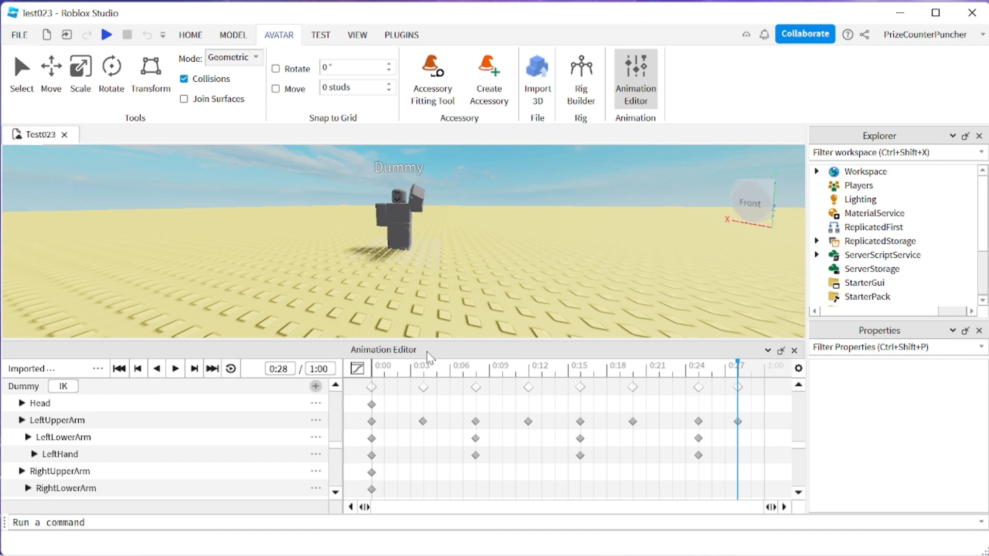
{"action": "mouse_move", "coordinate": [467, 317]}
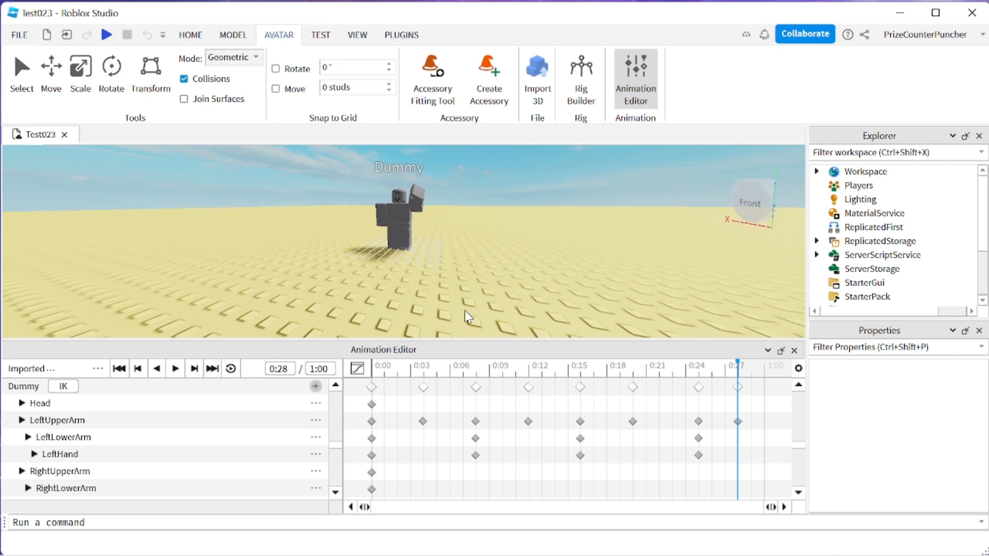
{"action": "mouse_move", "coordinate": [805, 377]}
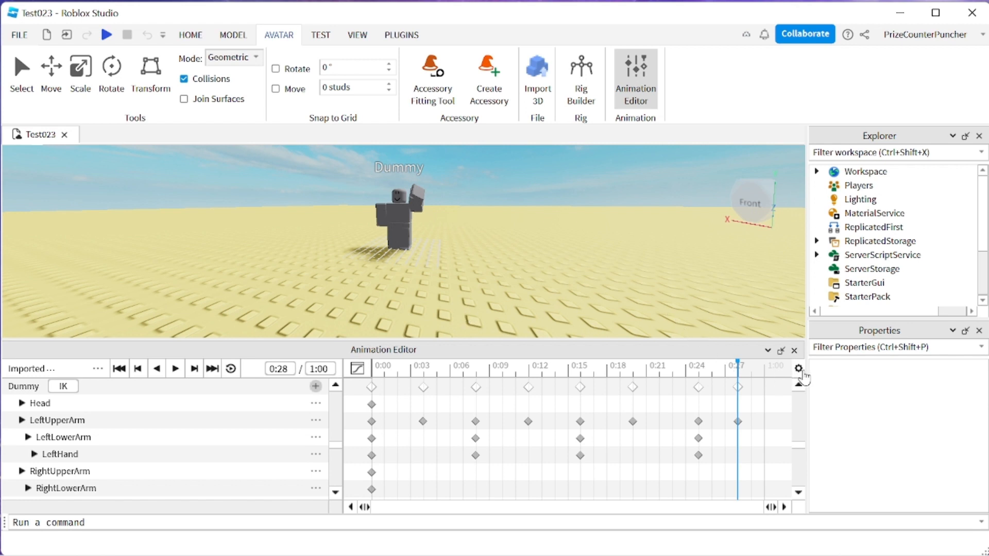
Turn on Show Animation Events so the events track appears above the Dummy's keyframes
{"action": "left_click", "coordinate": [798, 369]}
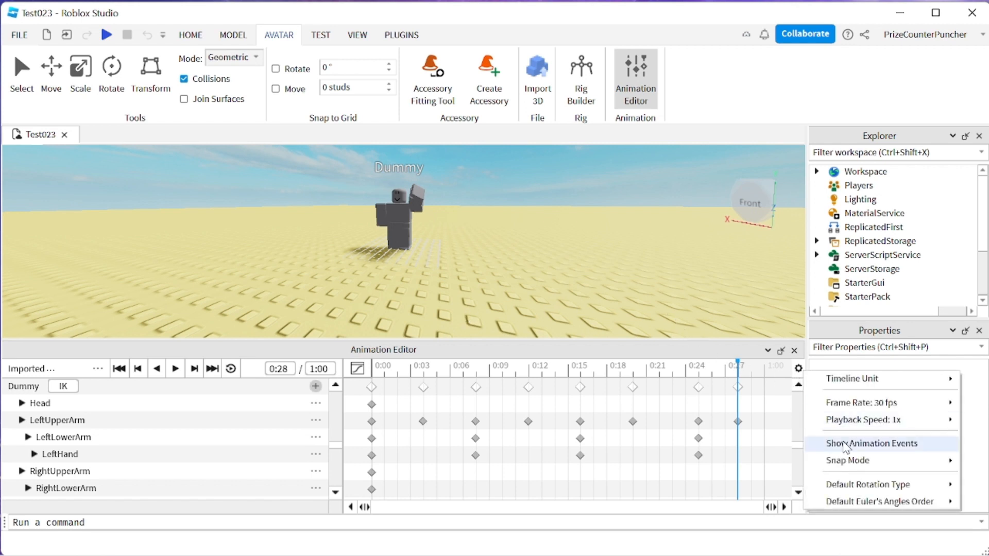
{"action": "left_click", "coordinate": [872, 443]}
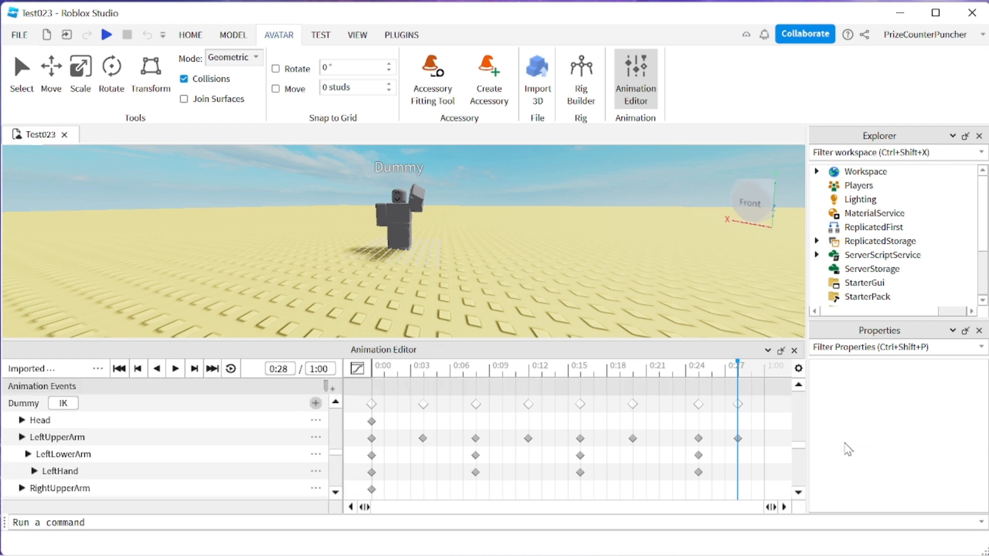
{"action": "mouse_move", "coordinate": [111, 394]}
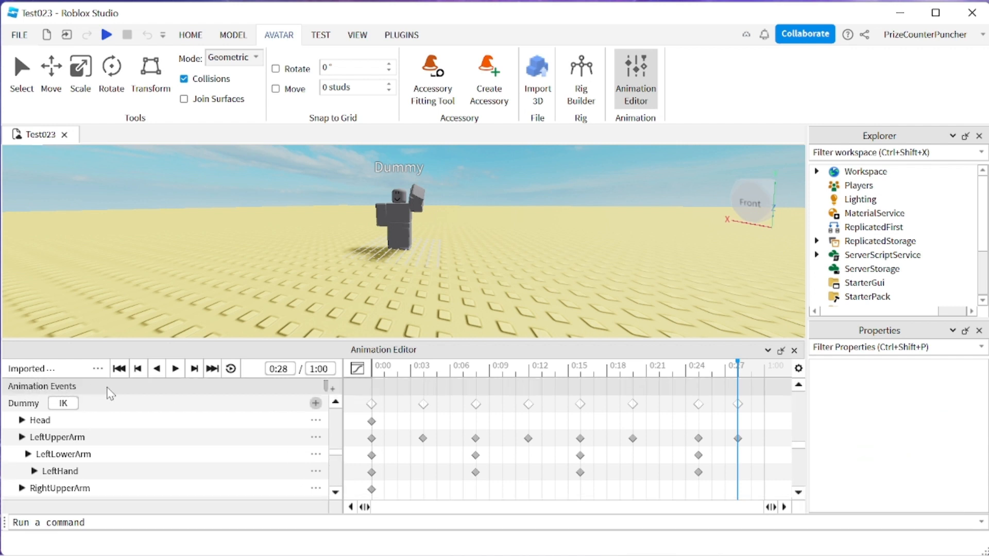
{"action": "mouse_move", "coordinate": [476, 389]}
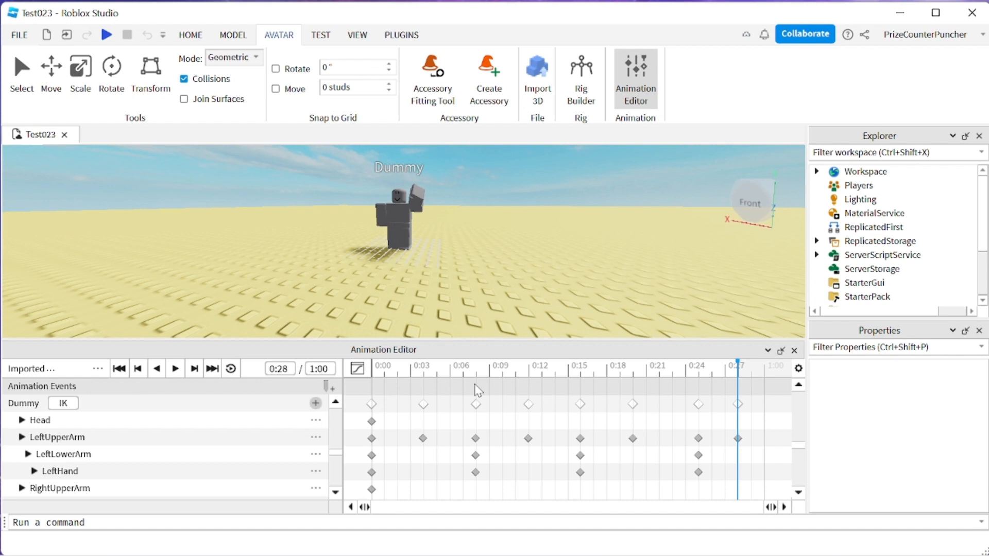
{"action": "mouse_move", "coordinate": [404, 391]}
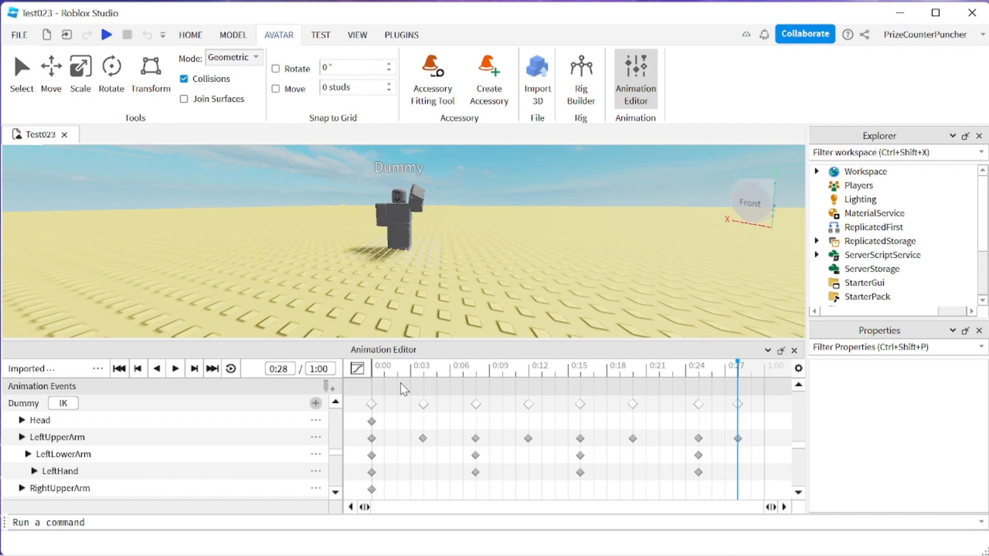
{"action": "mouse_move", "coordinate": [428, 396]}
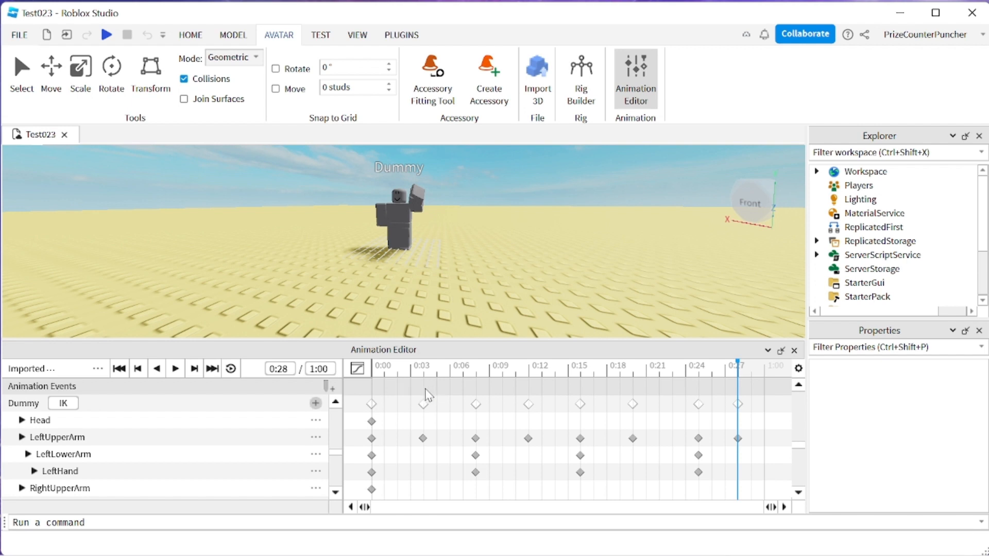
{"action": "mouse_move", "coordinate": [410, 395]}
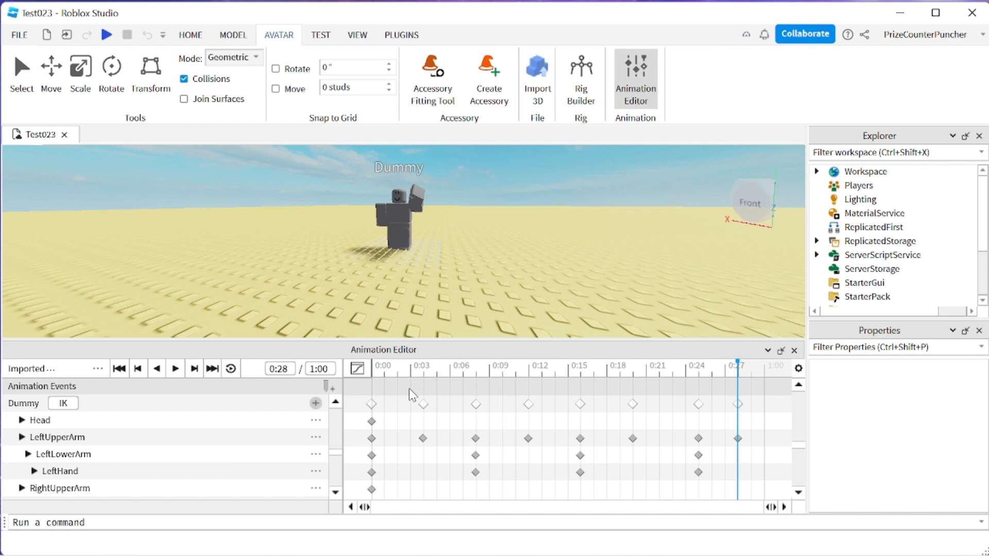
Add and save an animation event named Hello on the events track near 0:02
{"action": "right_click", "coordinate": [413, 394]}
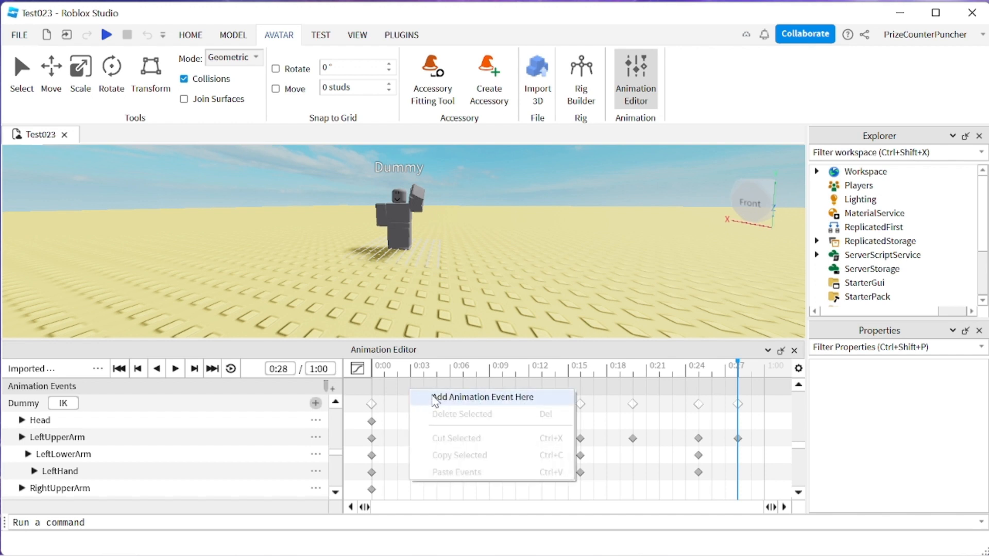
{"action": "left_click", "coordinate": [481, 396]}
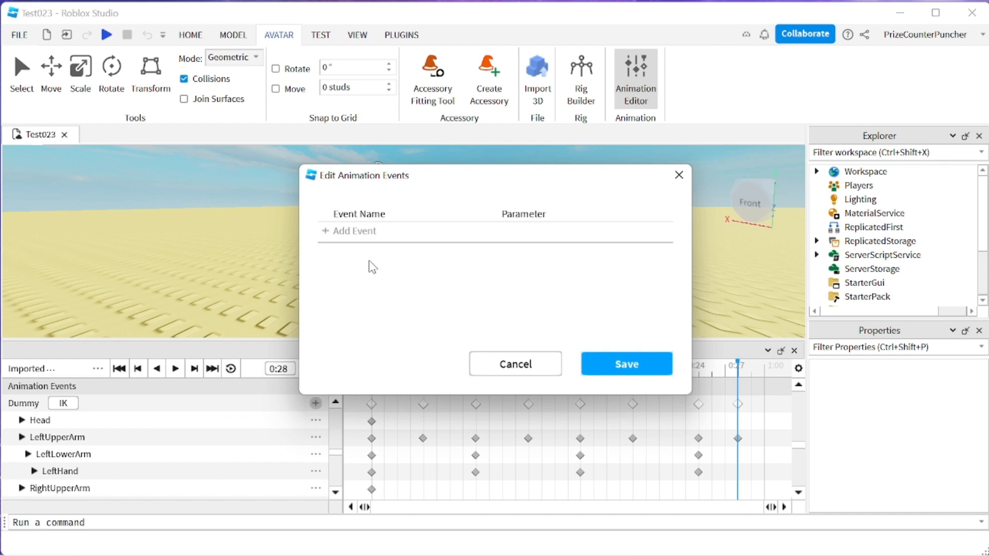
{"action": "left_click", "coordinate": [353, 231]}
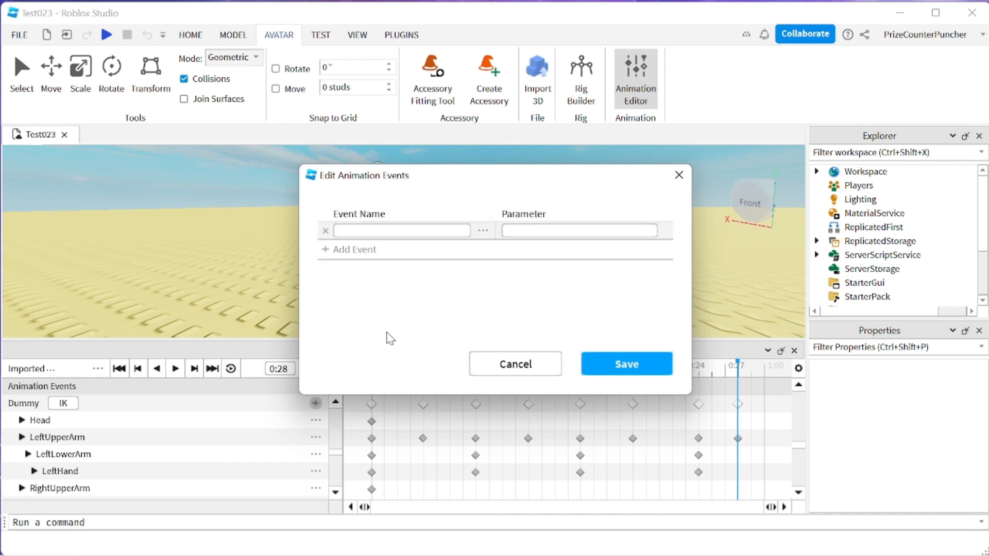
{"action": "type", "text": "Hello"}
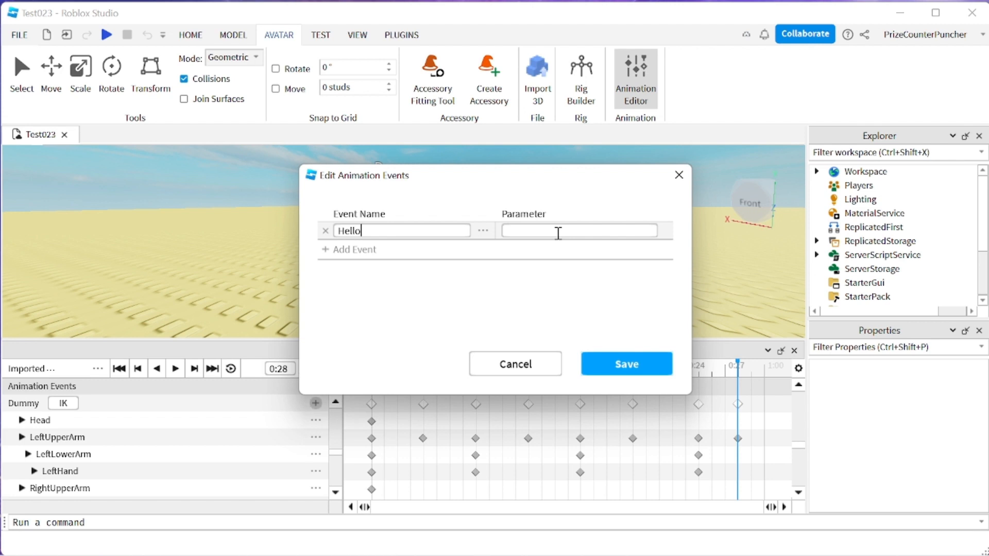
{"action": "left_click", "coordinate": [626, 364]}
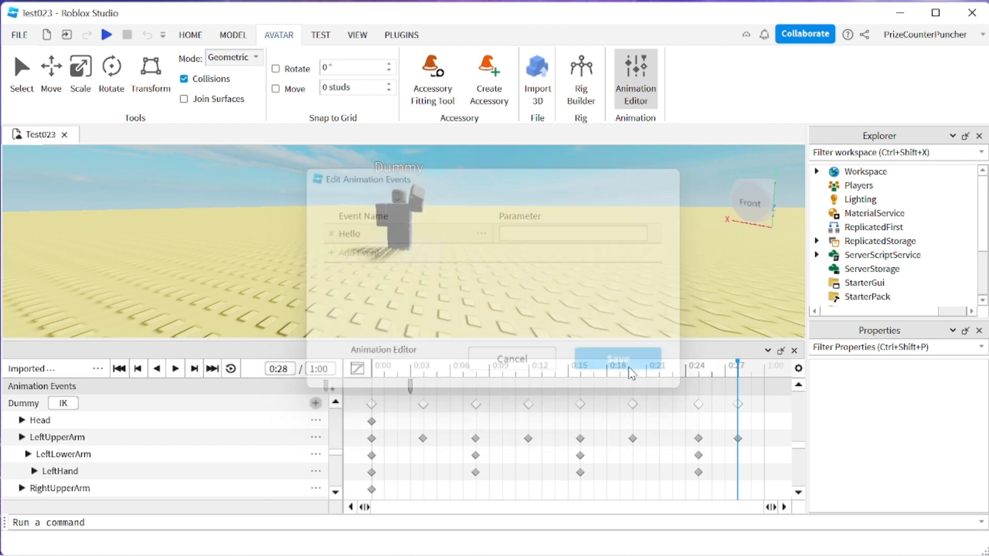
{"action": "left_click", "coordinate": [617, 358]}
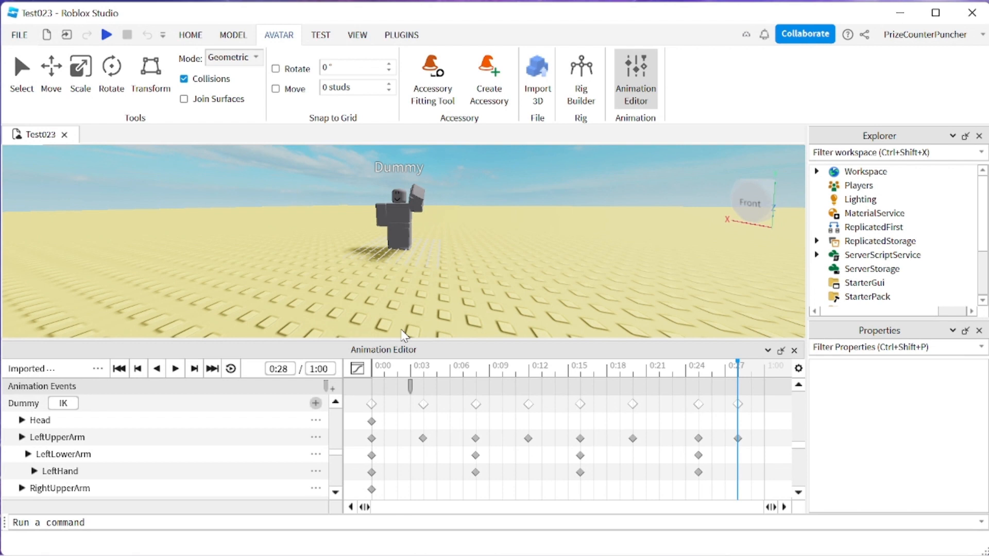
{"action": "mouse_move", "coordinate": [536, 421]}
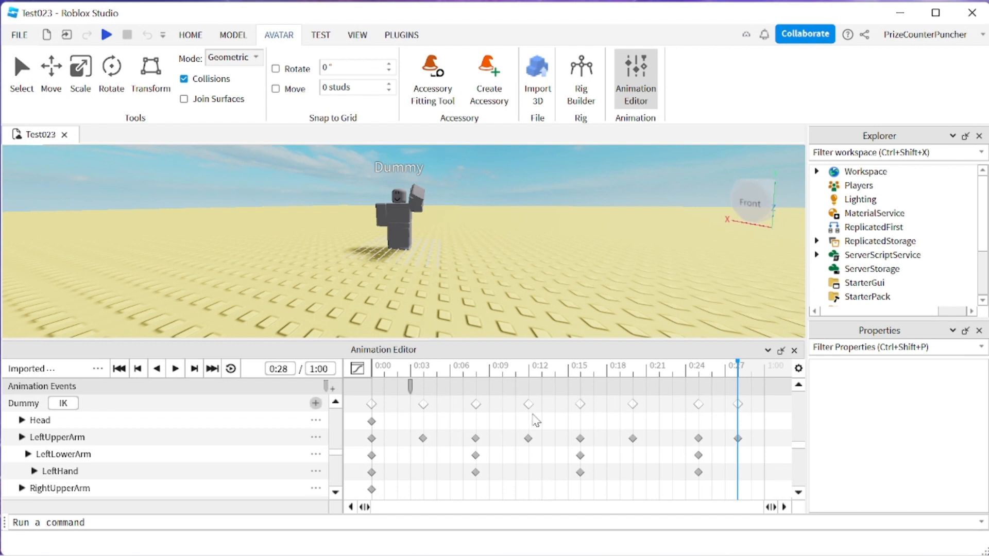
{"action": "mouse_move", "coordinate": [662, 391]}
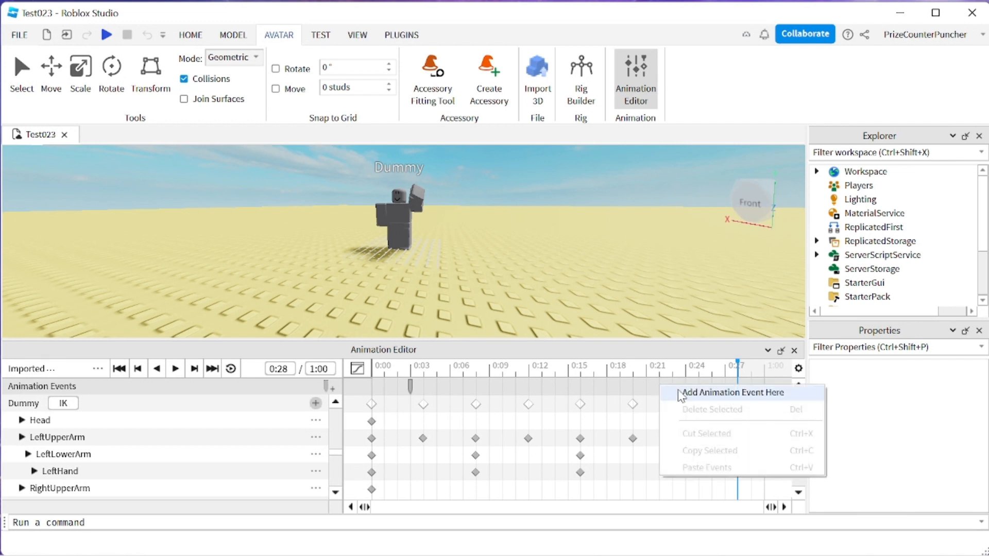
Reopen event editing, enter Hello again, then cancel the extra dialog leaving the marker intact
{"action": "left_click", "coordinate": [733, 393]}
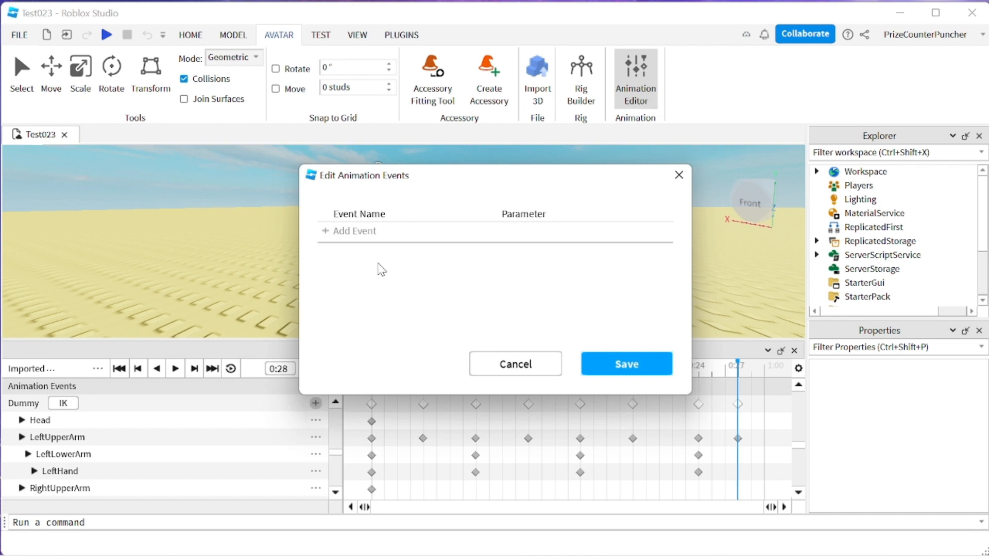
{"action": "mouse_move", "coordinate": [346, 237]}
{"action": "type", "text": "Hello"}
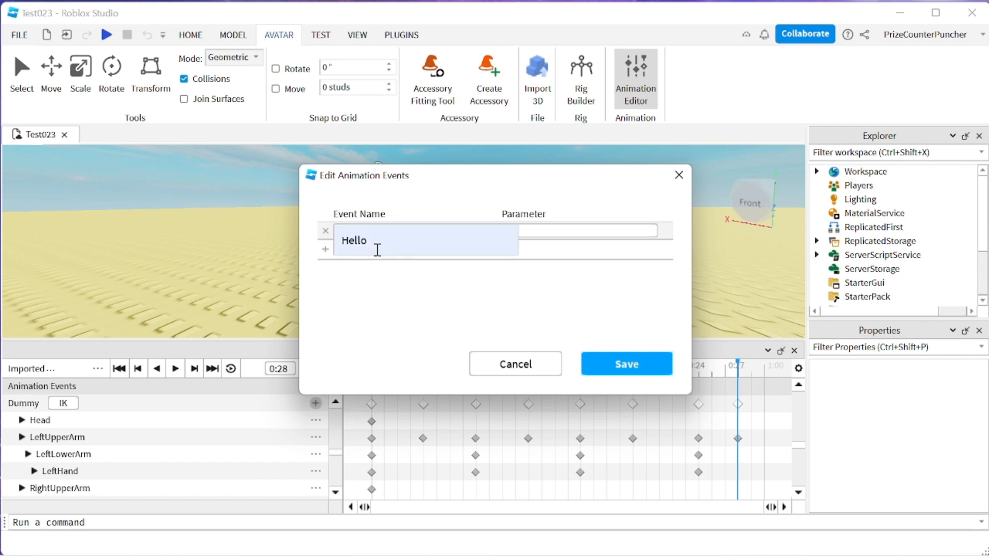
{"action": "left_click", "coordinate": [363, 311]}
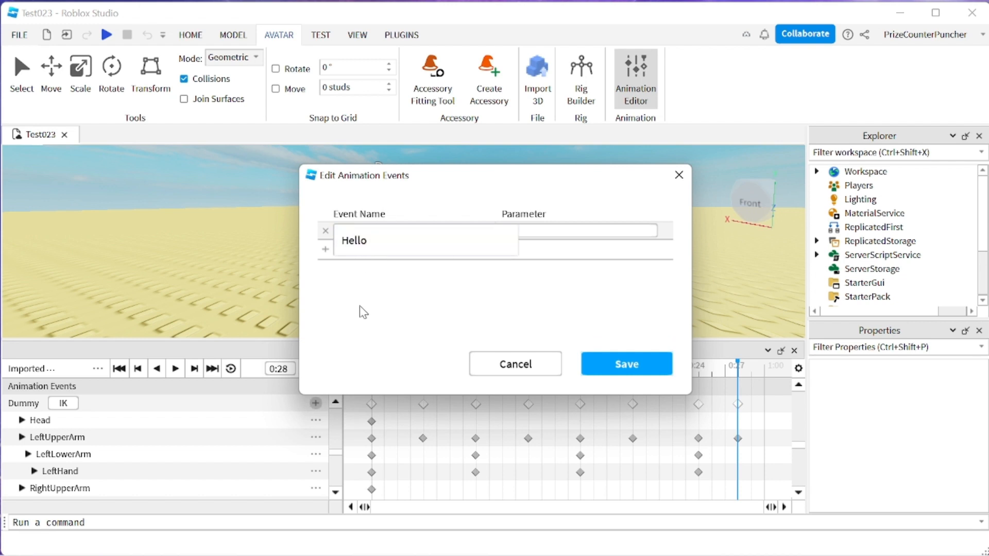
{"action": "left_click", "coordinate": [325, 229]}
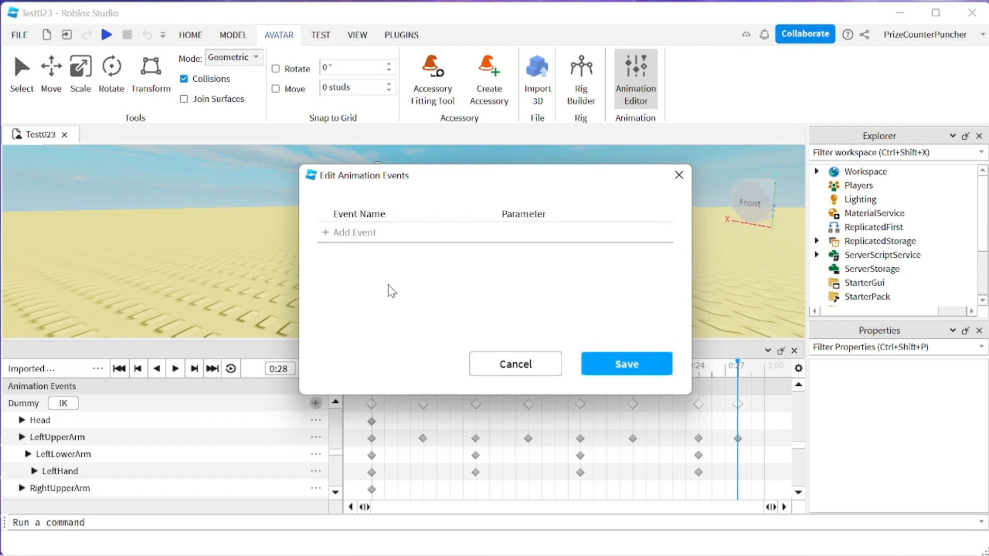
{"action": "type", "text": "Hello"}
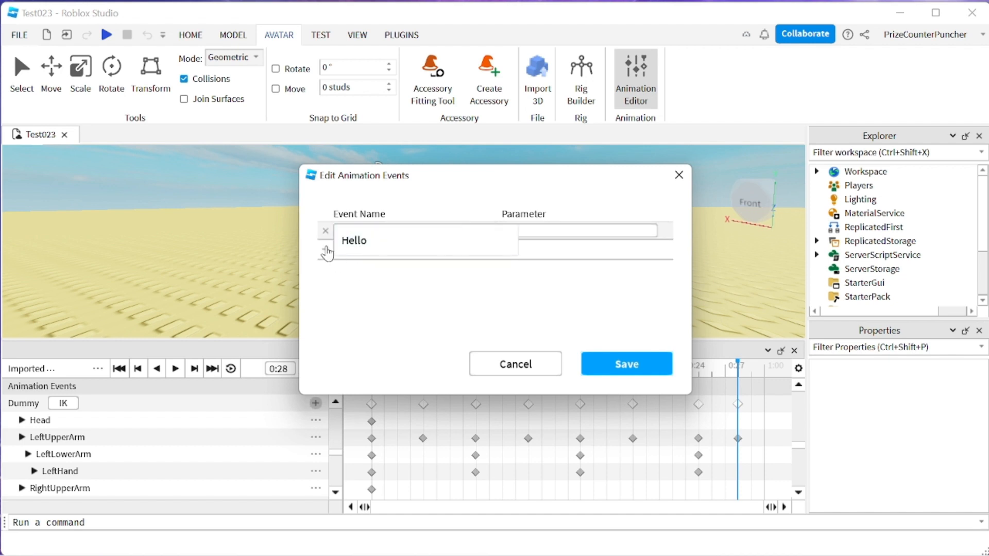
{"action": "left_click", "coordinate": [325, 229]}
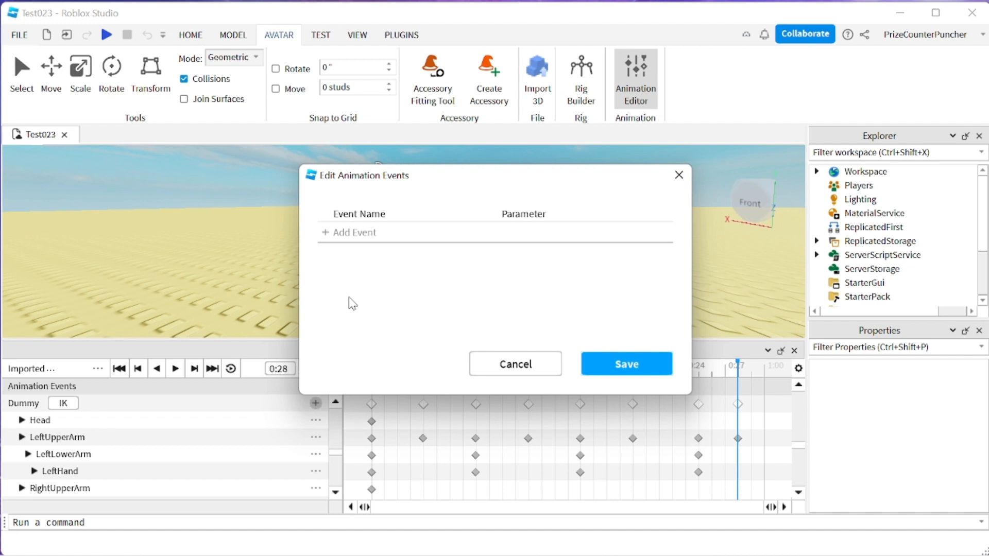
{"action": "mouse_move", "coordinate": [495, 311]}
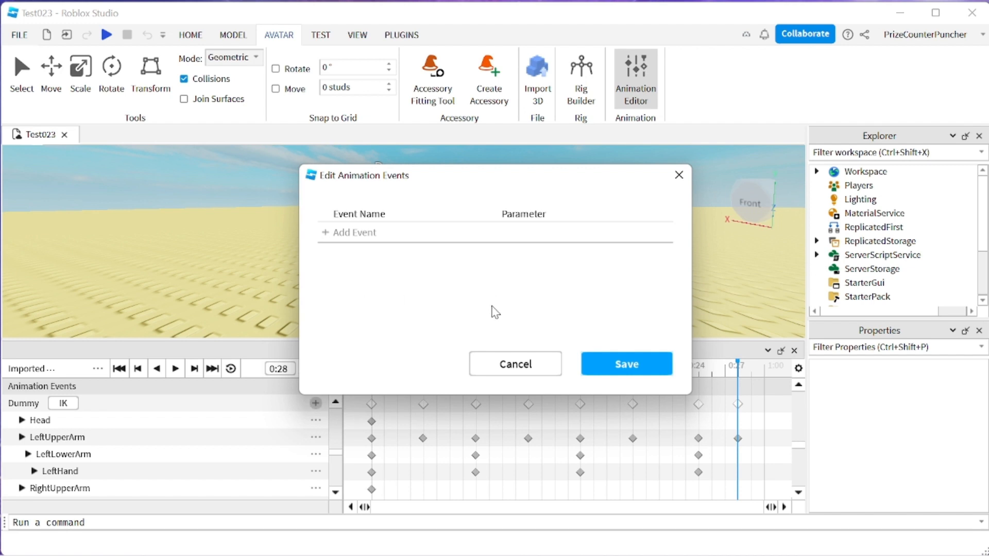
{"action": "mouse_move", "coordinate": [515, 364]}
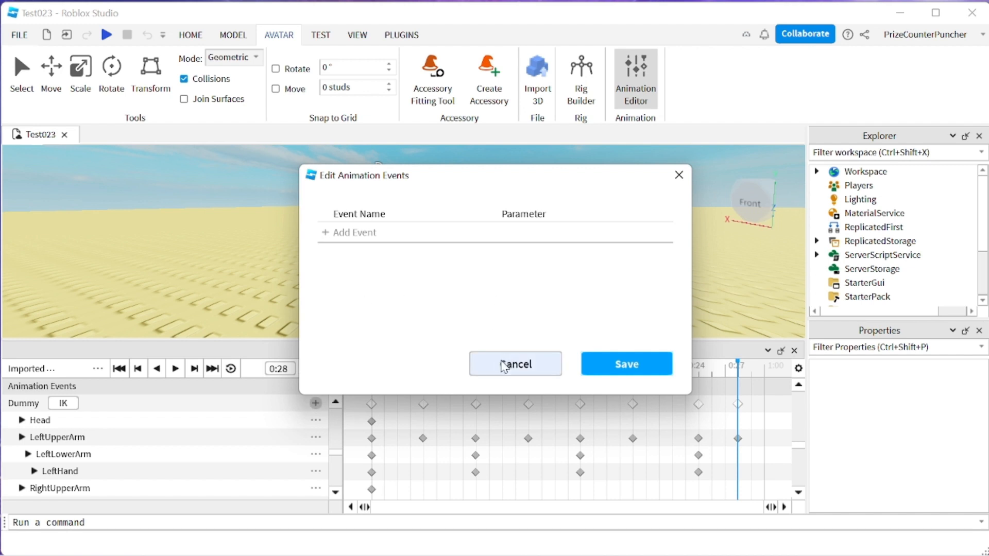
{"action": "left_click", "coordinate": [514, 364]}
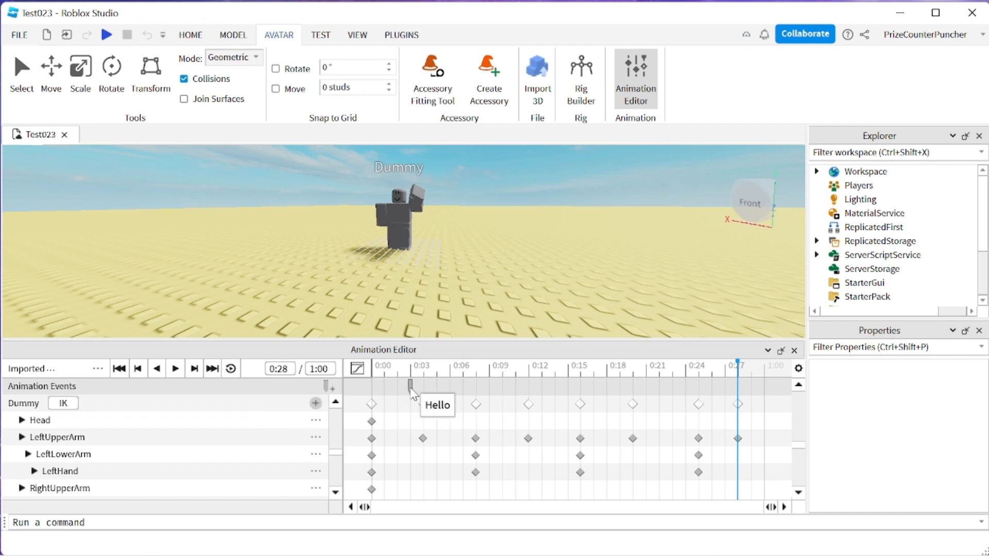
Copy the Hello event and paste a second one onto the events track near 0:22
{"action": "right_click", "coordinate": [411, 386]}
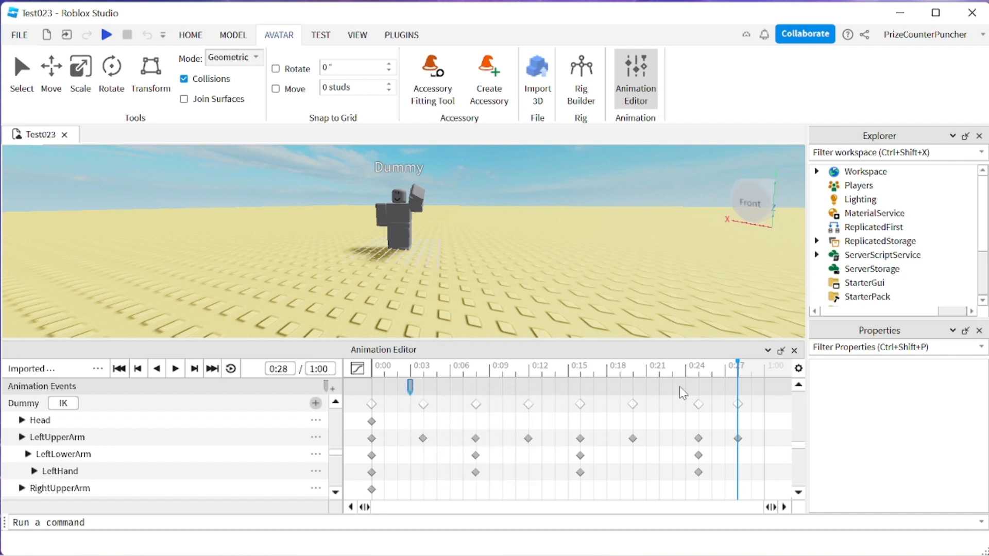
{"action": "right_click", "coordinate": [672, 389]}
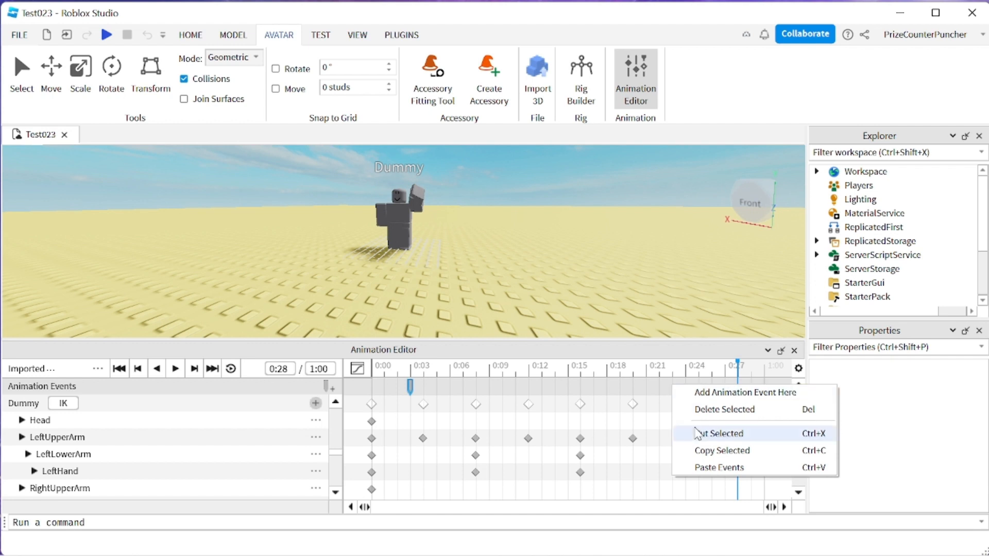
{"action": "left_click", "coordinate": [719, 434]}
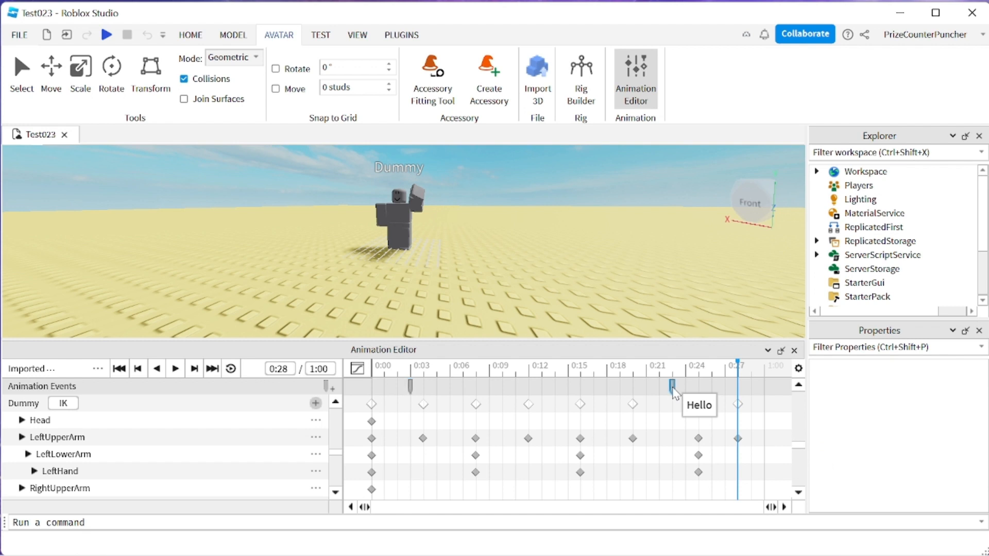
Rename only the 0:22 event to Bye via Change This and save it
{"action": "right_click", "coordinate": [673, 387]}
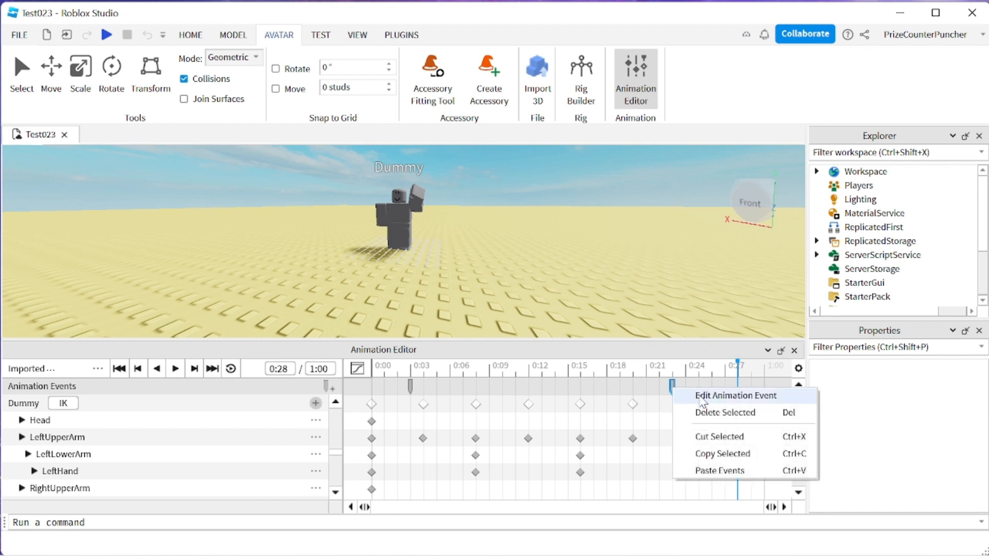
{"action": "left_click", "coordinate": [736, 395]}
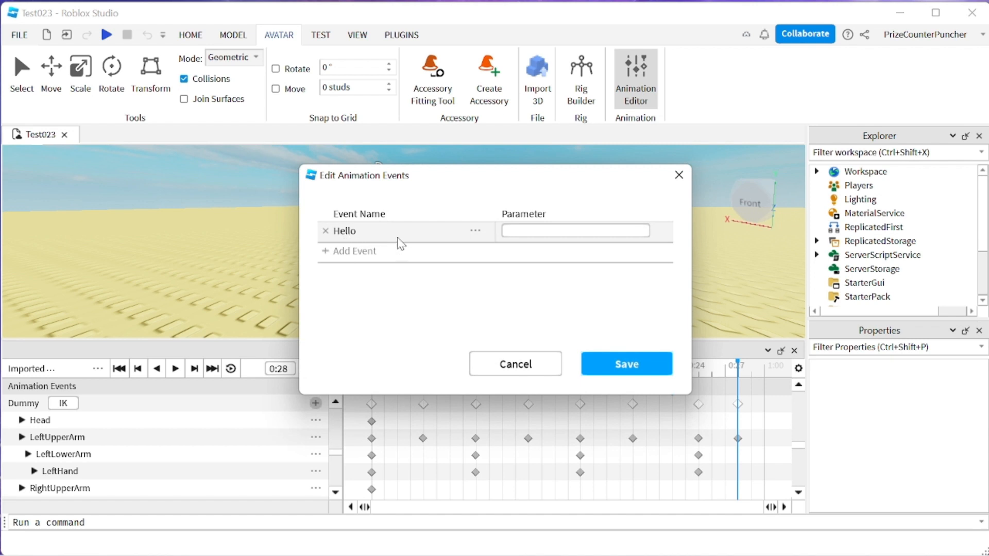
{"action": "left_click", "coordinate": [475, 231]}
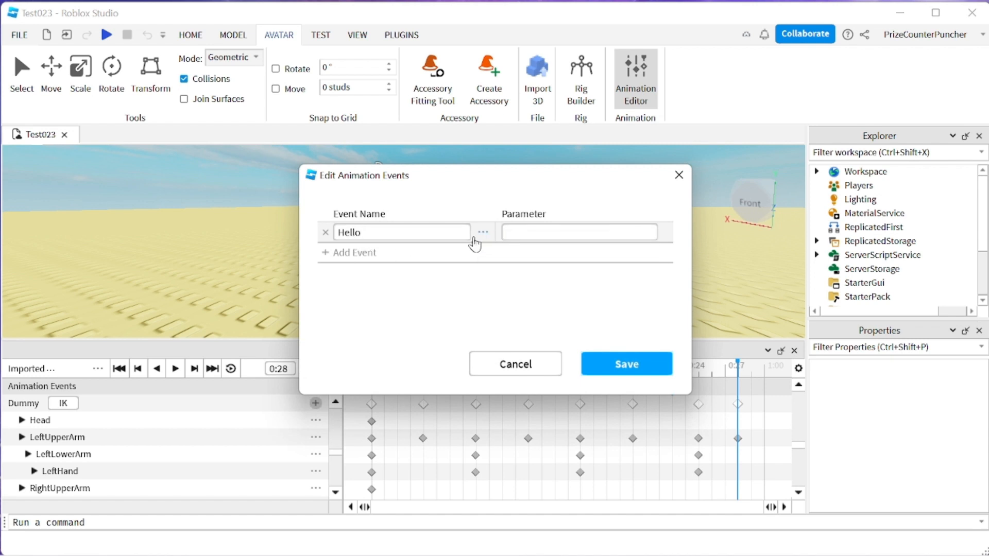
{"action": "left_click", "coordinate": [401, 232]}
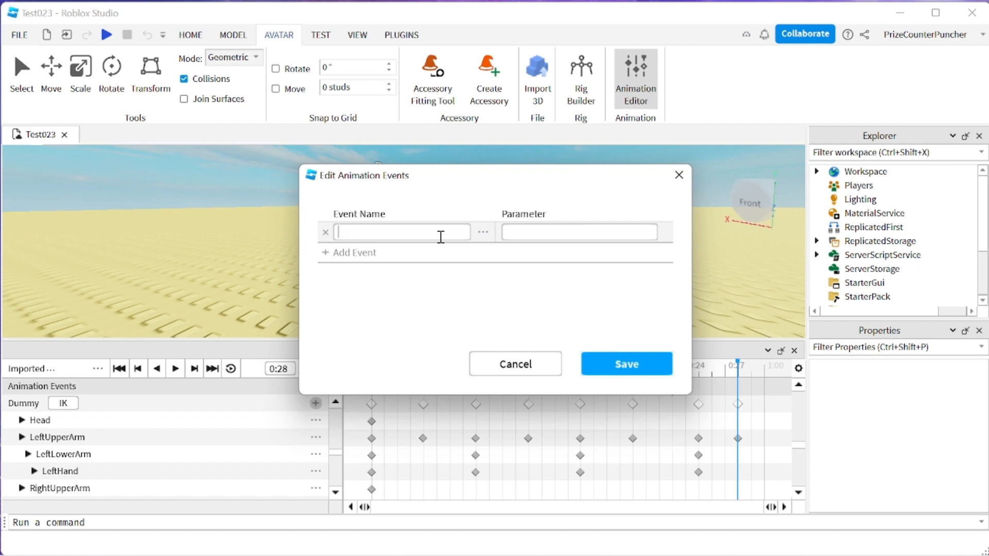
{"action": "type", "text": "Bye"}
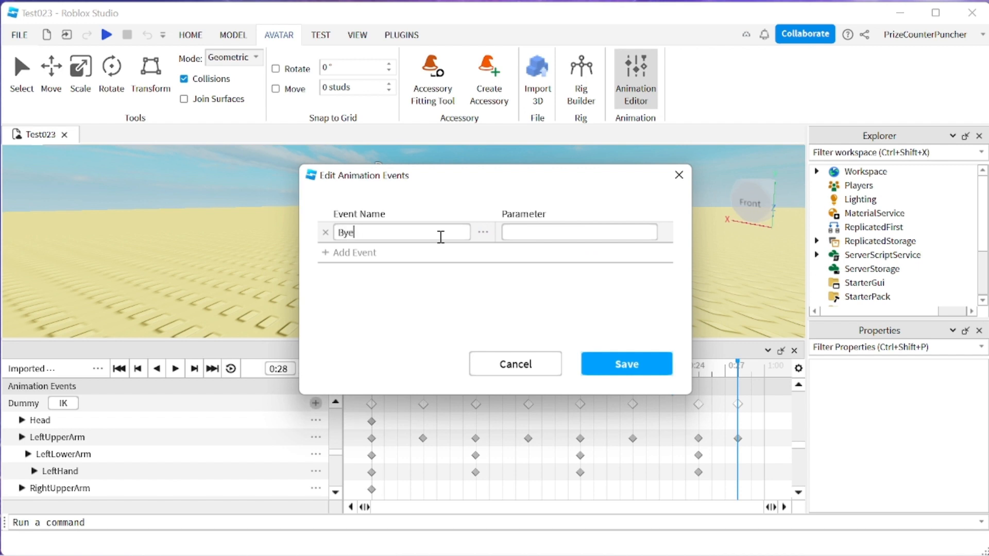
{"action": "mouse_move", "coordinate": [575, 238]}
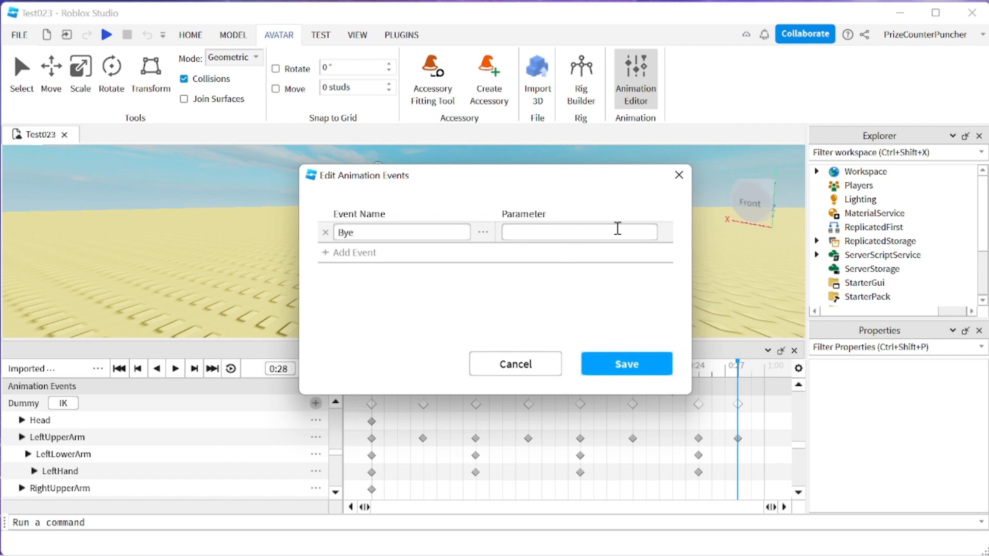
{"action": "mouse_move", "coordinate": [625, 364]}
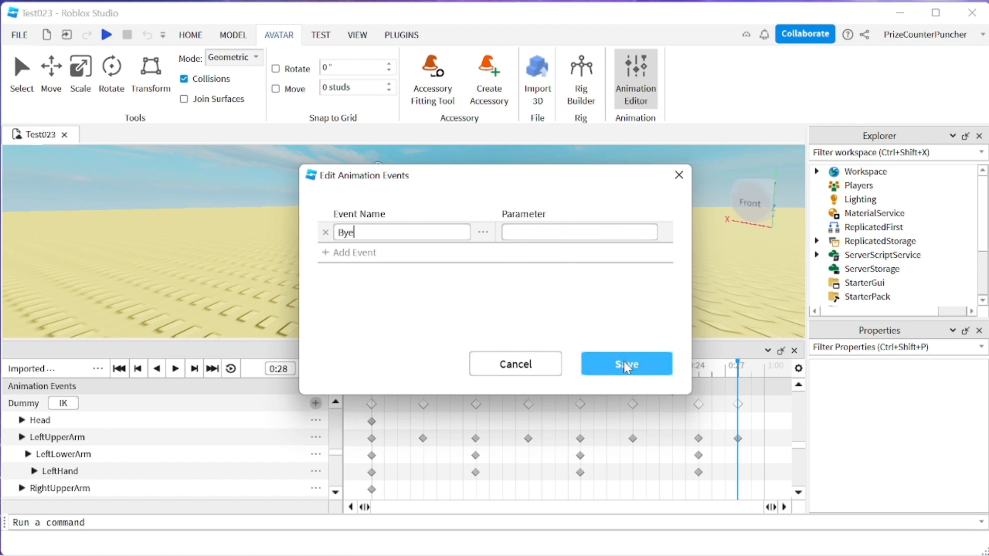
{"action": "left_click", "coordinate": [626, 363]}
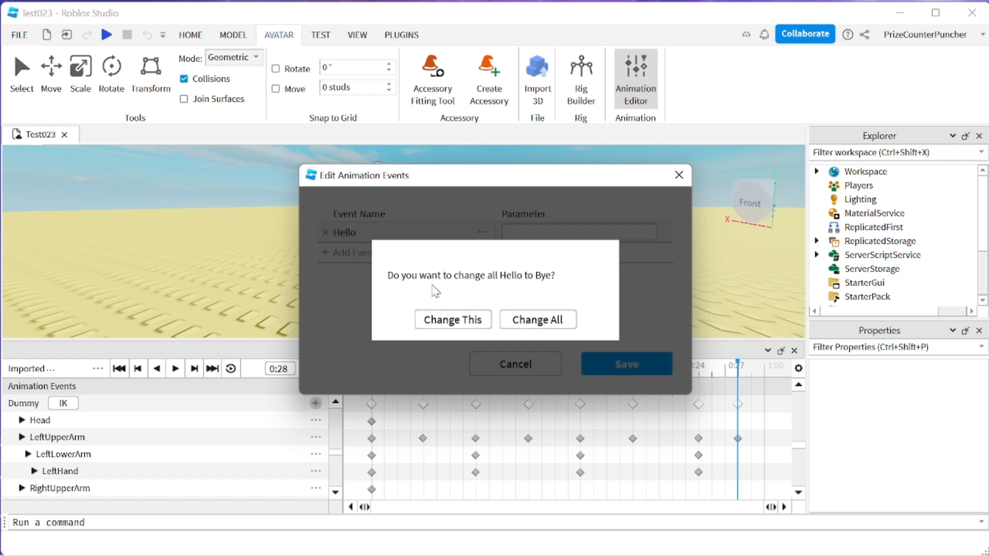
{"action": "mouse_move", "coordinate": [543, 286]}
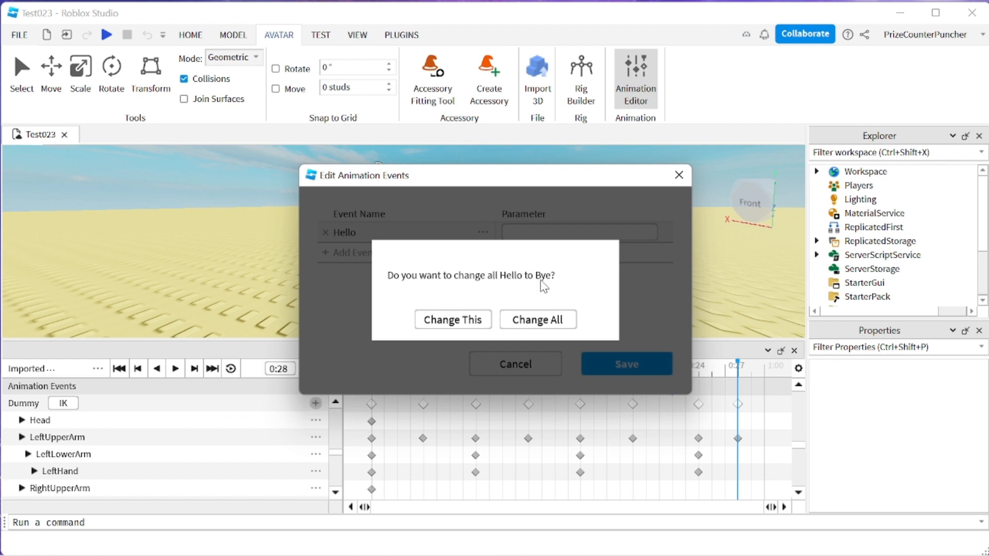
{"action": "mouse_move", "coordinate": [452, 320]}
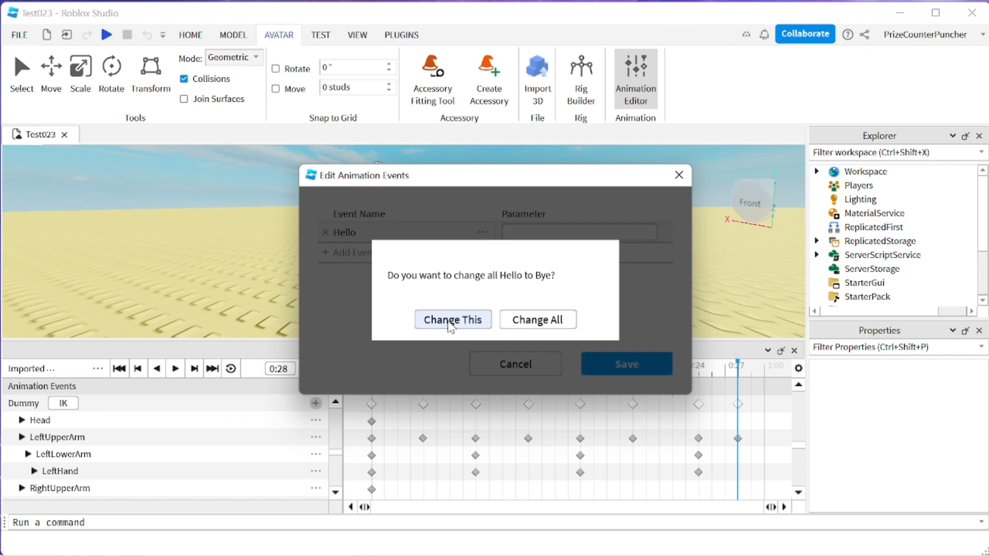
{"action": "mouse_move", "coordinate": [450, 330]}
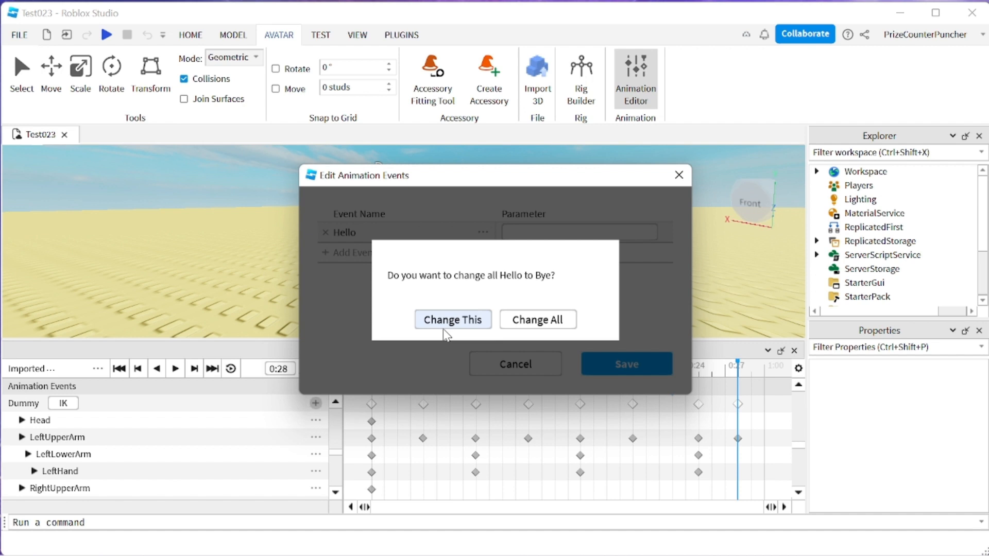
{"action": "left_click", "coordinate": [453, 319]}
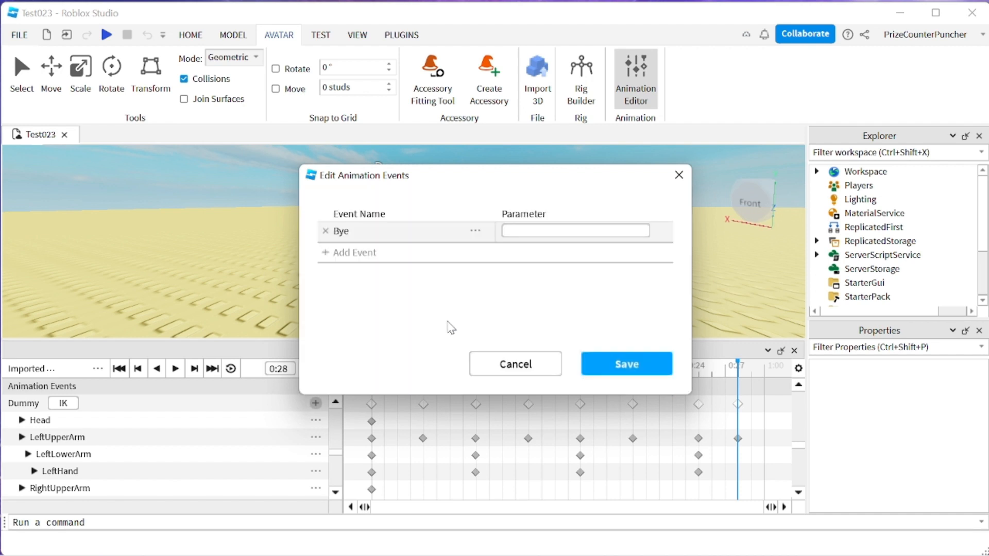
{"action": "mouse_move", "coordinate": [352, 243]}
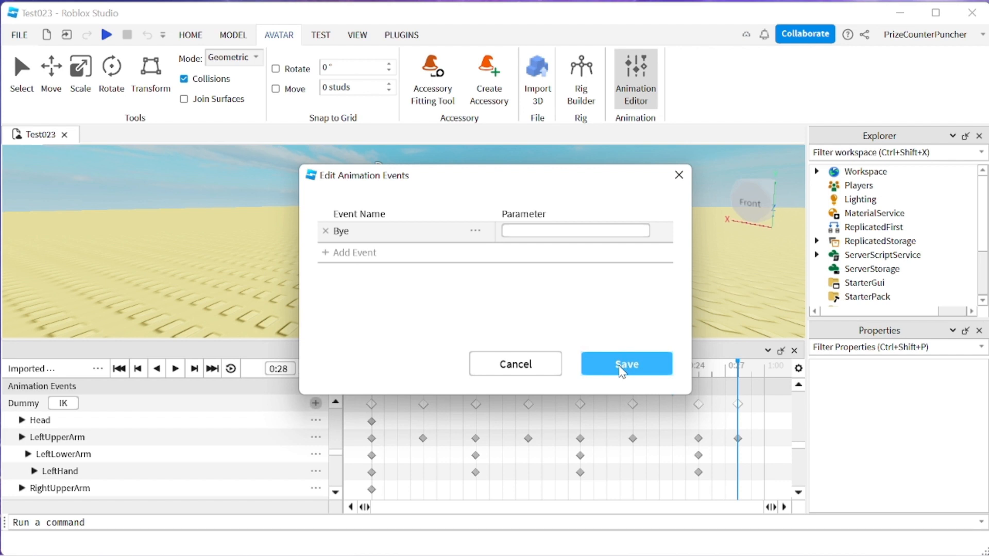
{"action": "left_click", "coordinate": [626, 364]}
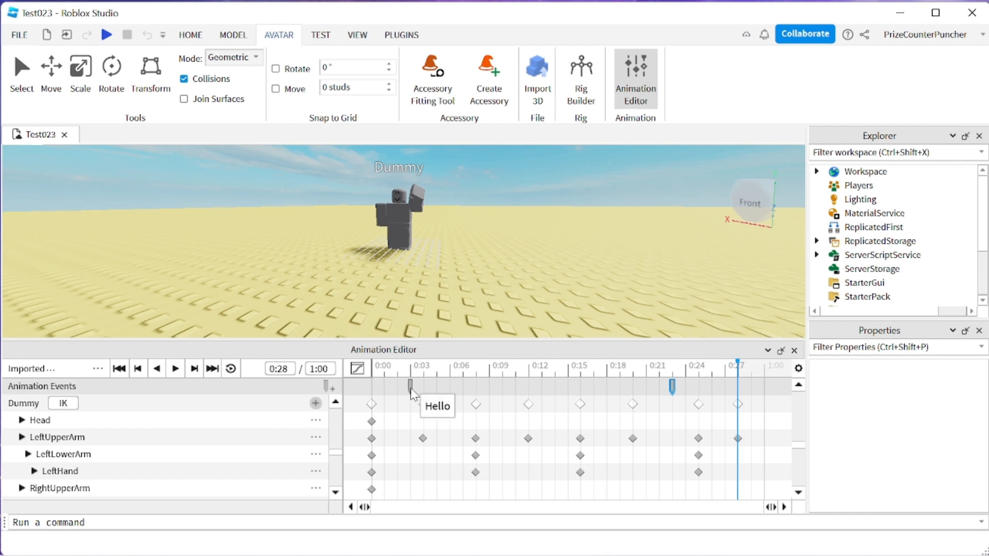
{"action": "mouse_move", "coordinate": [658, 408]}
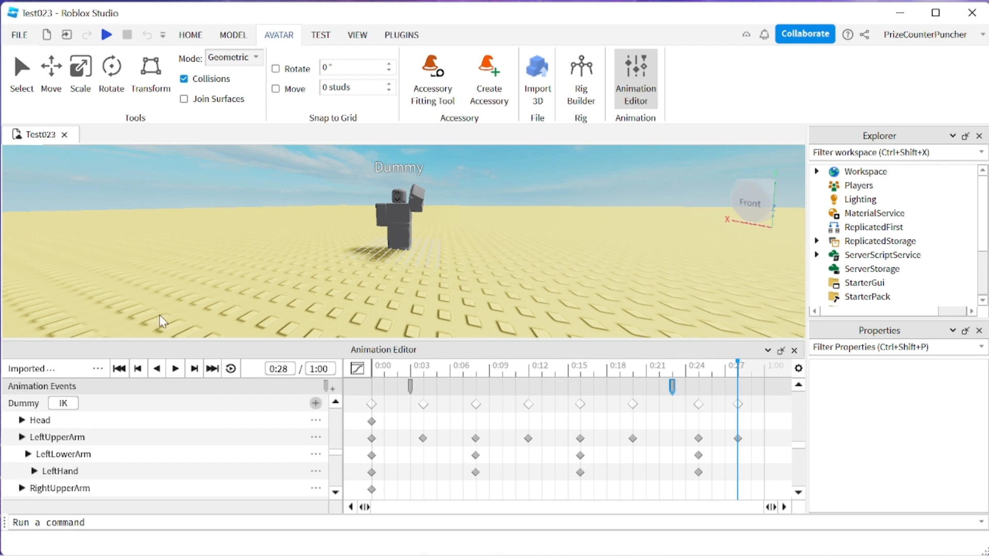
Publish the animation to Roblox, overwriting the existing Wave asset
{"action": "left_click", "coordinate": [99, 368]}
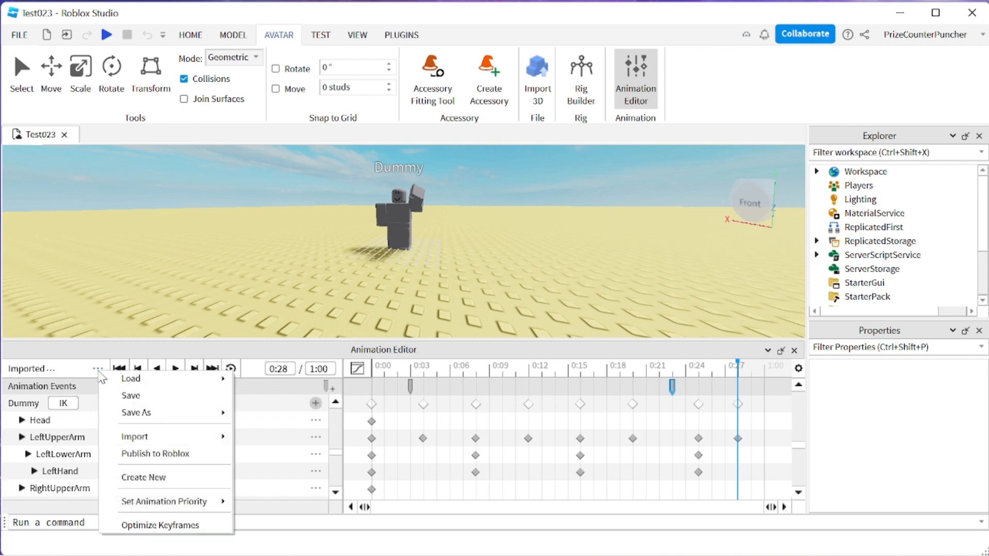
{"action": "left_click", "coordinate": [131, 396]}
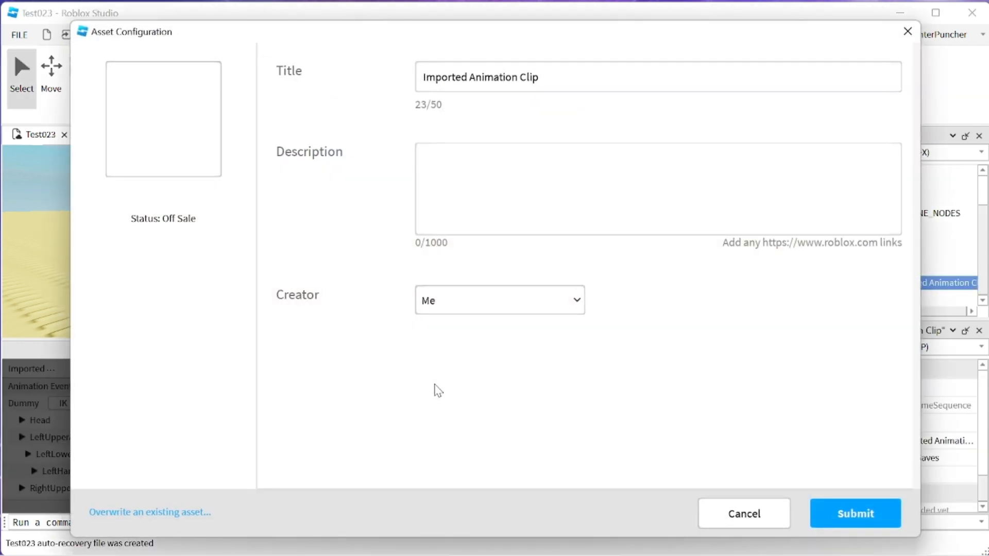
{"action": "mouse_move", "coordinate": [149, 512]}
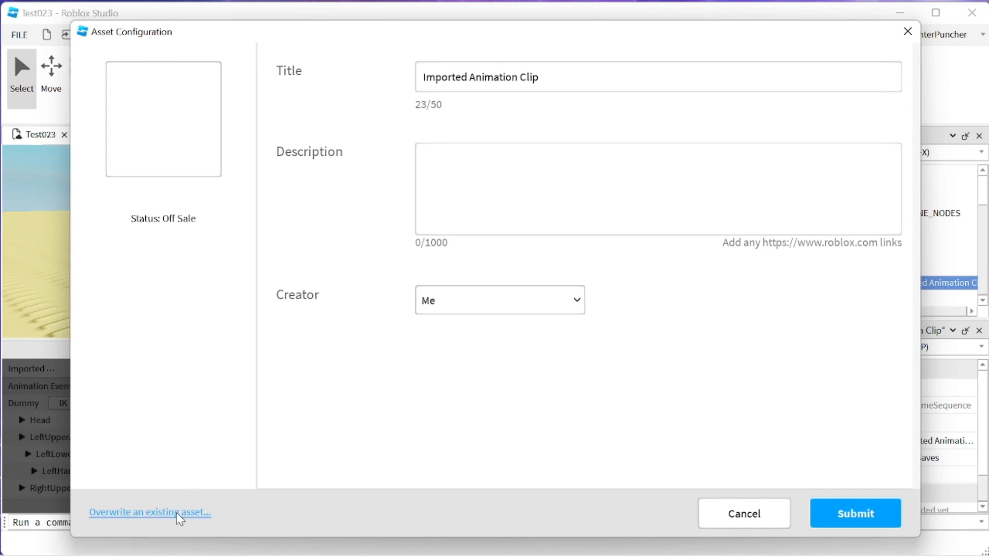
{"action": "left_click", "coordinate": [148, 512]}
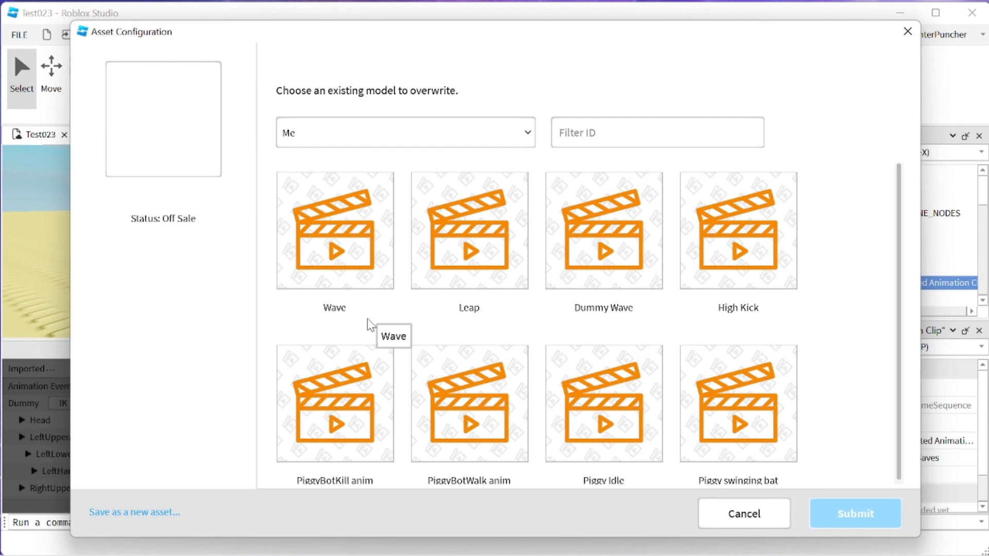
{"action": "left_click", "coordinate": [334, 231]}
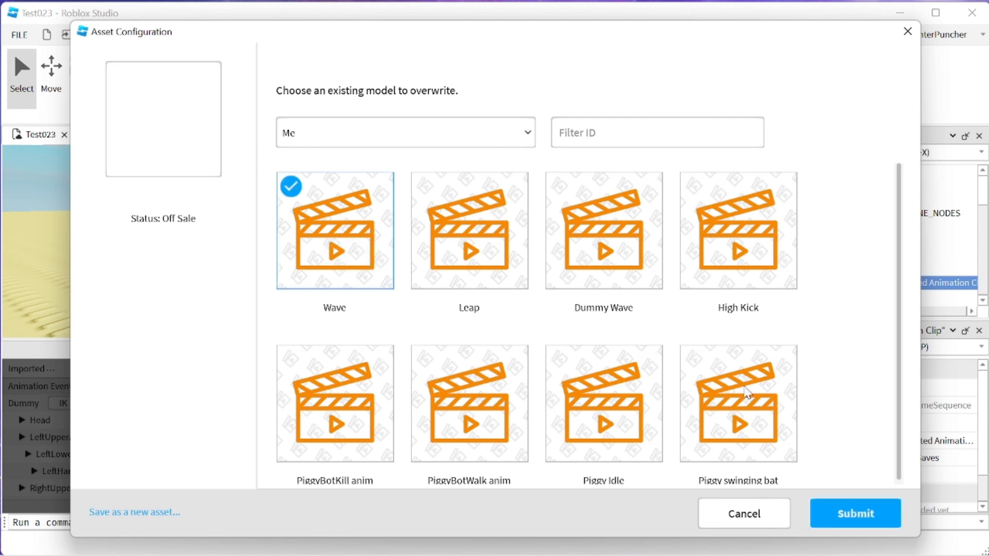
{"action": "left_click", "coordinate": [855, 513]}
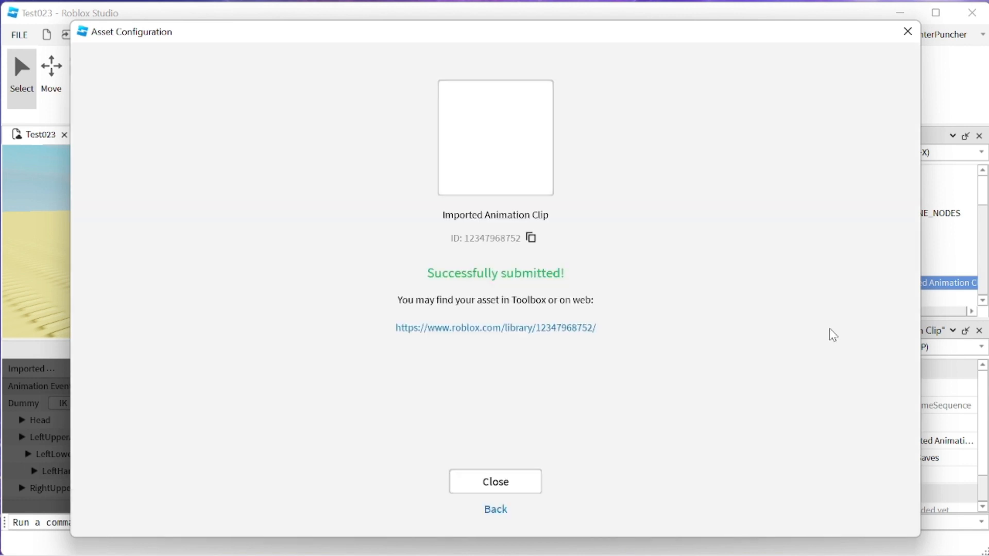
{"action": "mouse_move", "coordinate": [743, 322]}
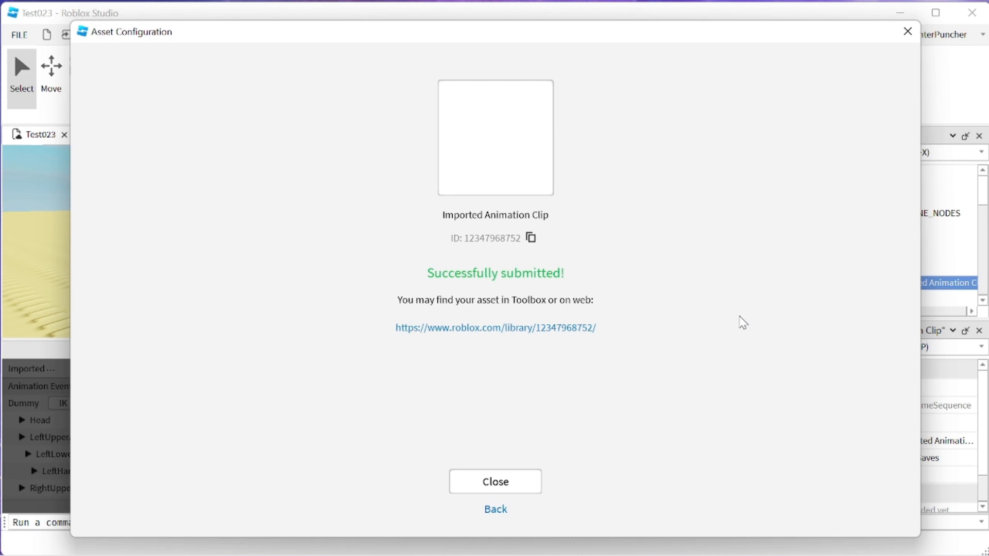
Dismiss the 'Successfully submitted' confirmation and close the Animation Editor
{"action": "left_click", "coordinate": [495, 481]}
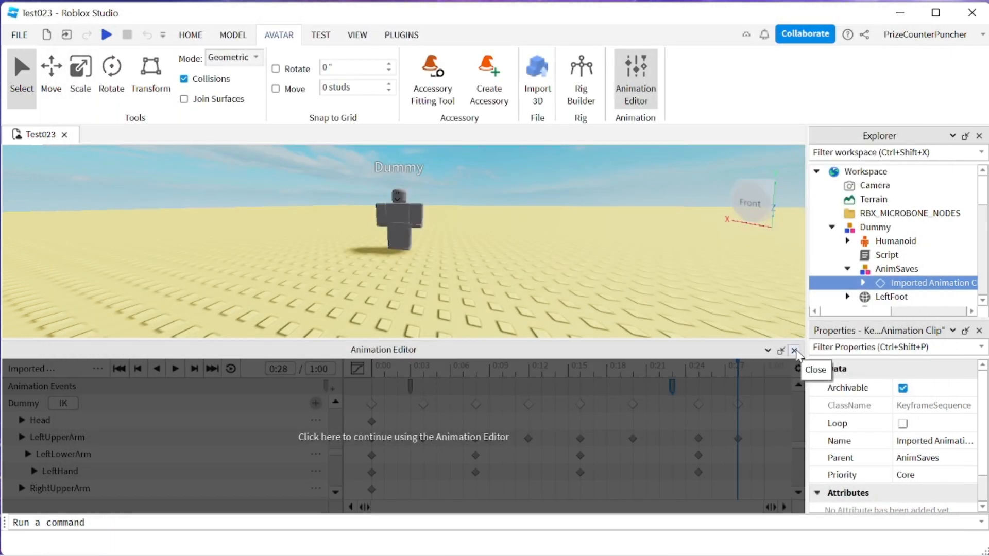
{"action": "left_click", "coordinate": [796, 352]}
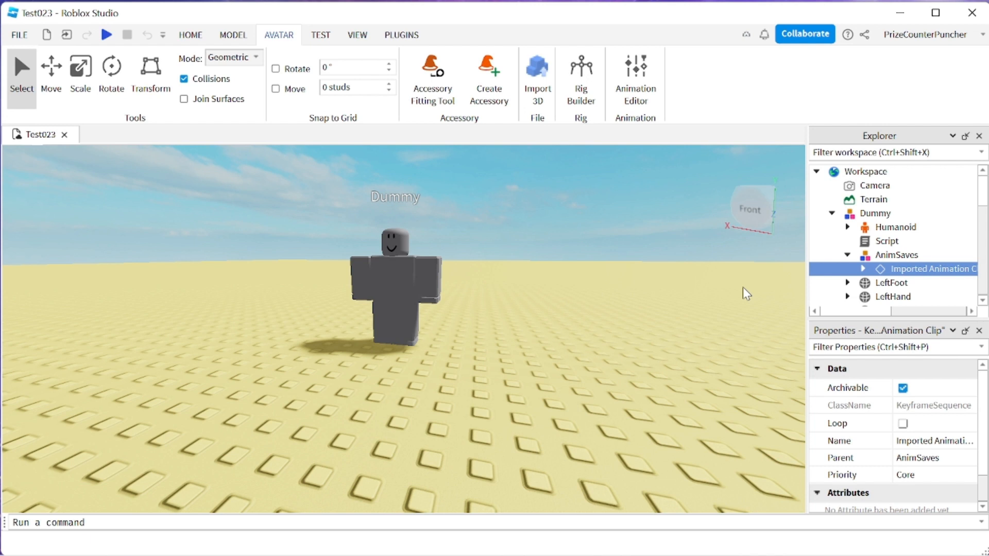
Expand StarterPlayer and StarterPlayerScripts in Explorer and open the LocalScript for editing
{"action": "scroll", "scroll_direction": "down", "scroll_amount": 3}
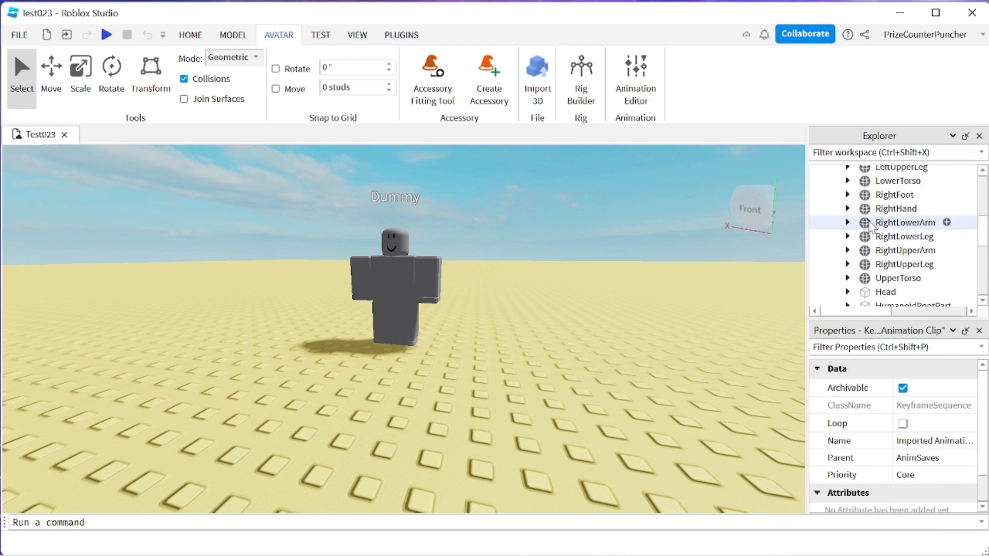
{"action": "scroll", "scroll_direction": "down", "scroll_amount": 3}
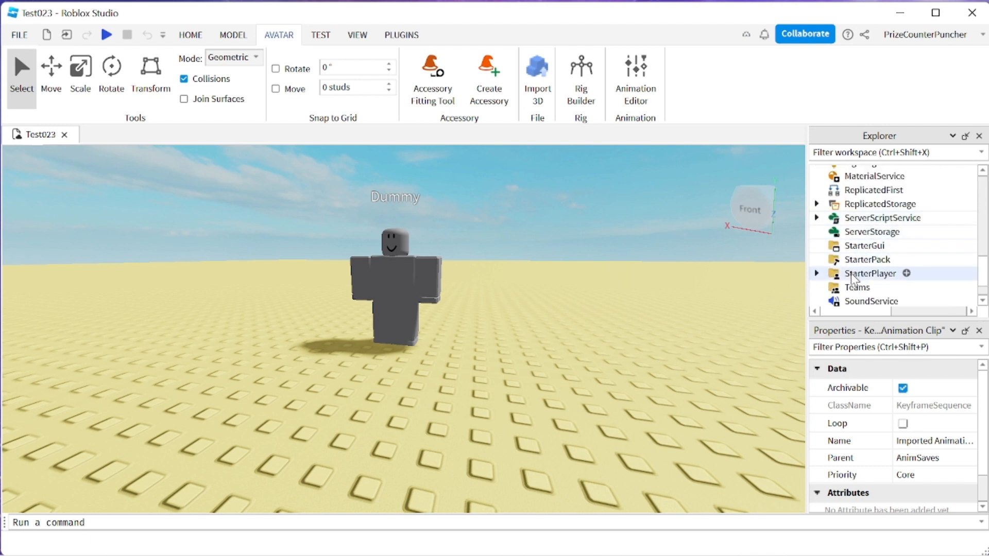
{"action": "left_click", "coordinate": [816, 273]}
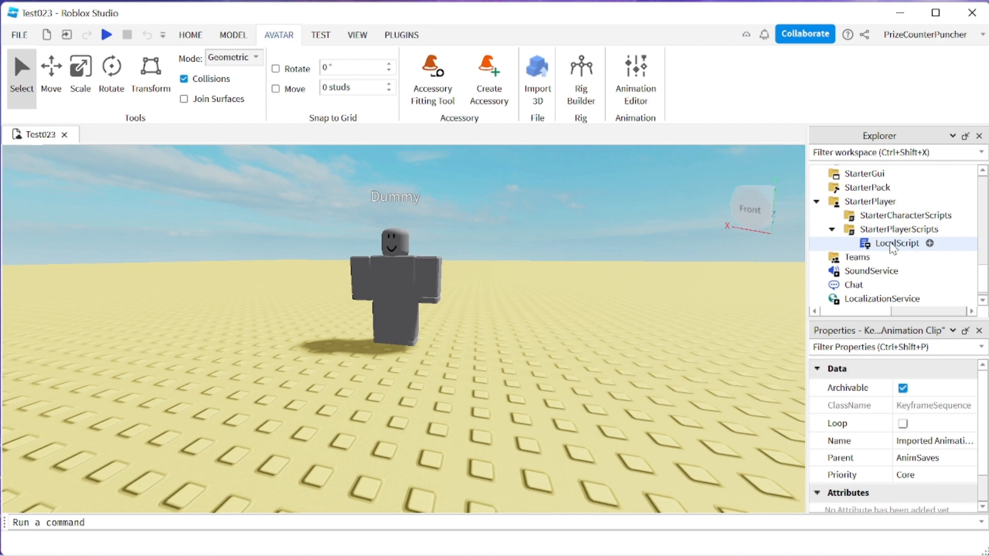
{"action": "double_click", "coordinate": [895, 243]}
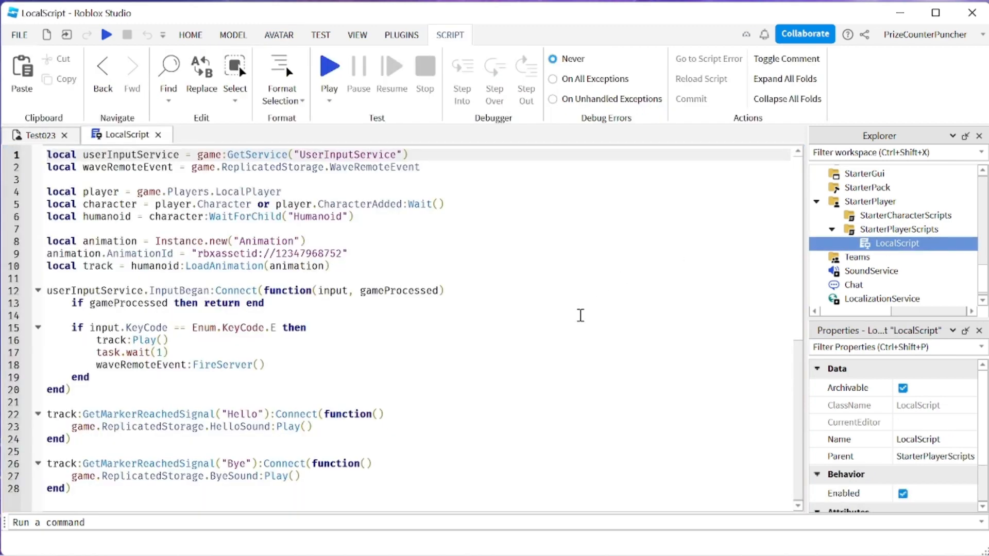
{"action": "mouse_move", "coordinate": [493, 355]}
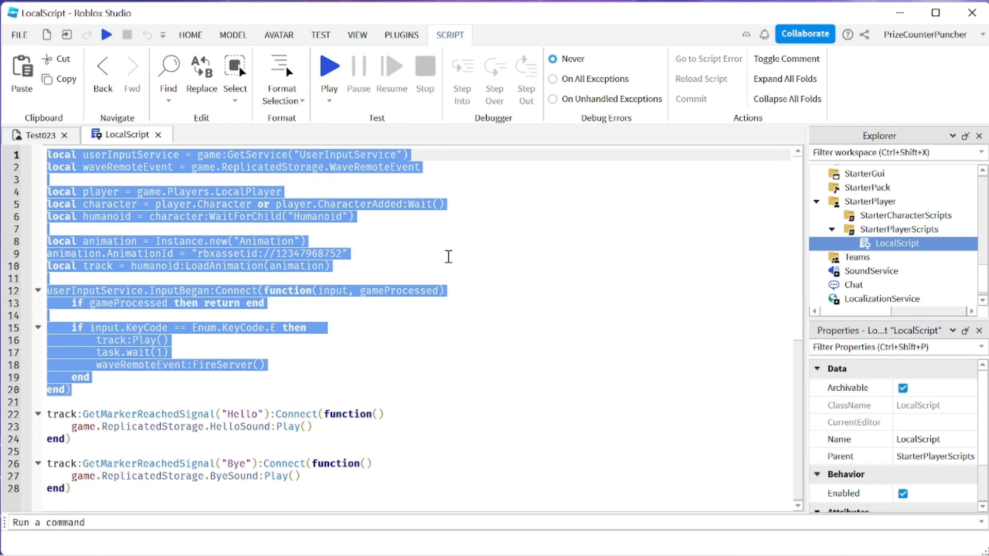
{"action": "left_click", "coordinate": [448, 257]}
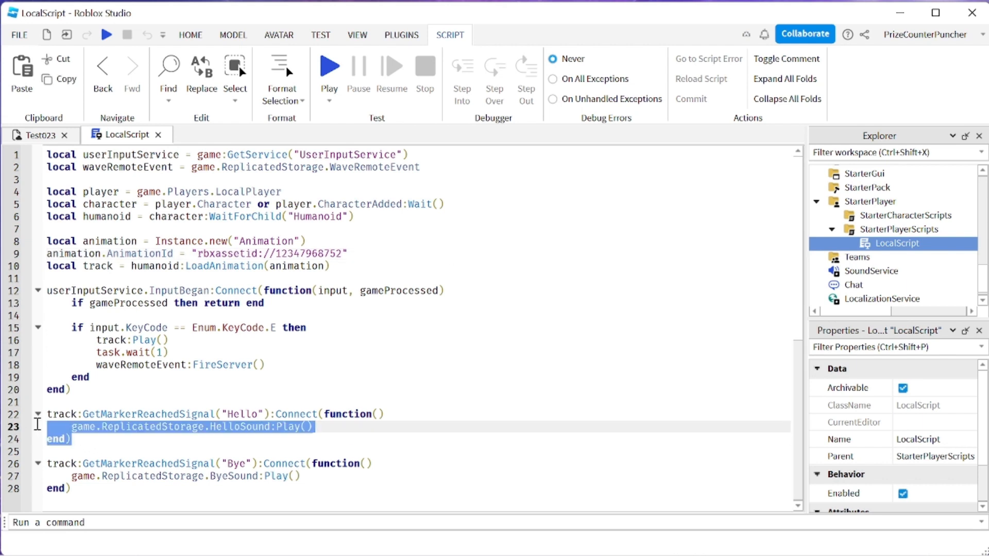
{"action": "left_click", "coordinate": [434, 434]}
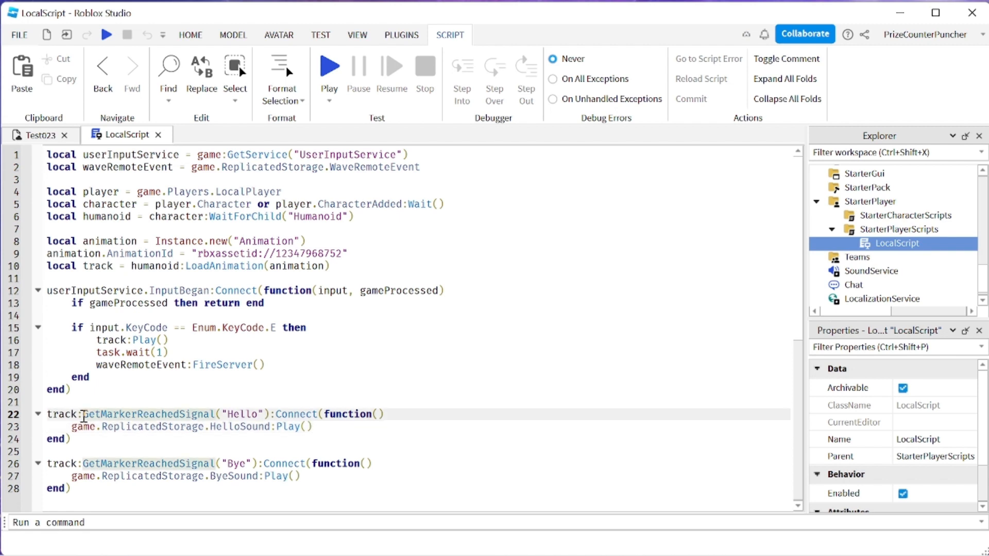
{"action": "double_click", "coordinate": [148, 414]}
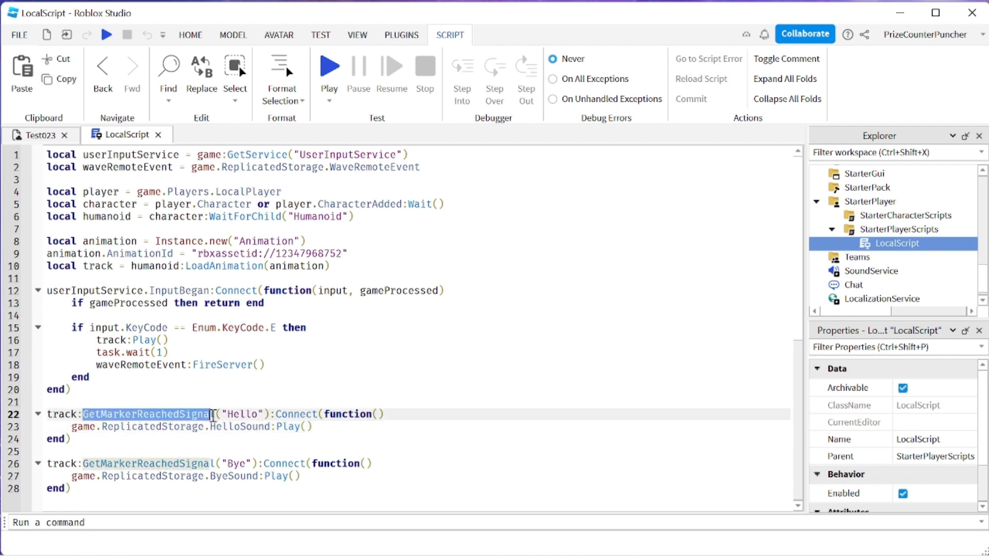
{"action": "left_click", "coordinate": [220, 414]}
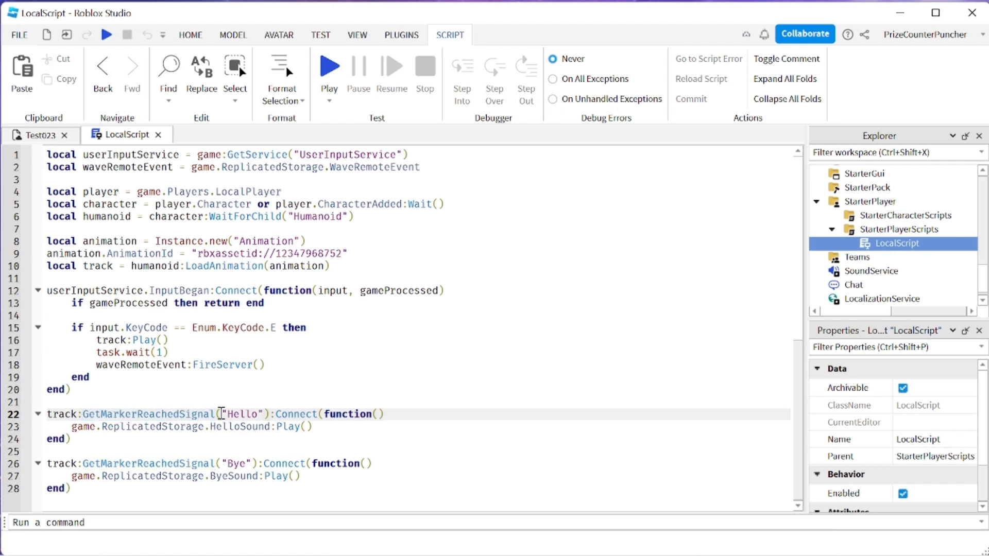
{"action": "double_click", "coordinate": [241, 414]}
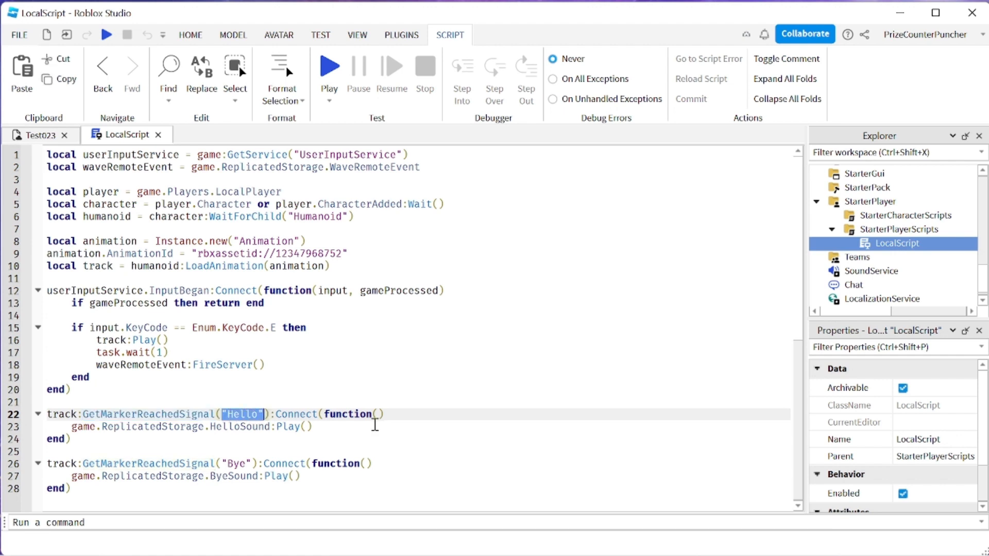
{"action": "mouse_move", "coordinate": [402, 426]}
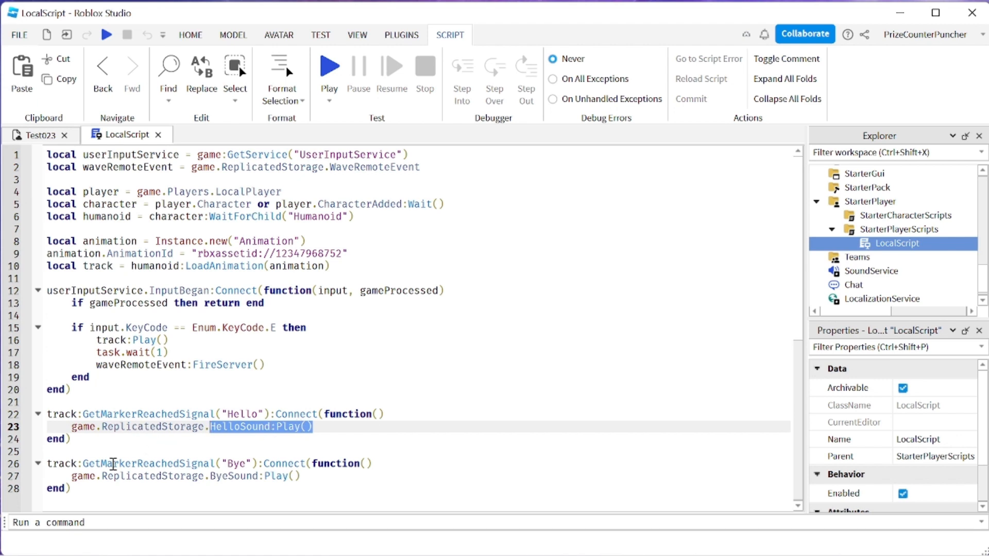
{"action": "left_click", "coordinate": [257, 488]}
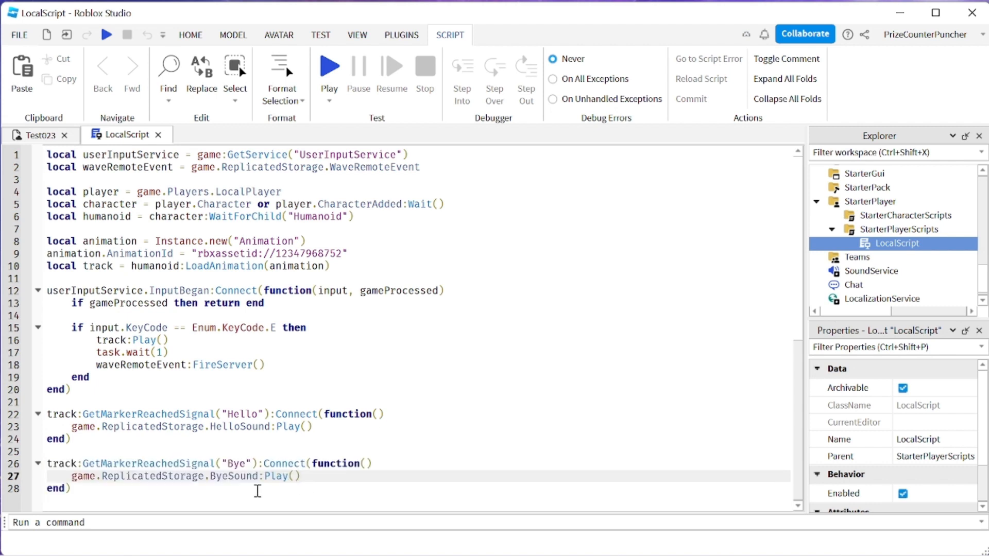
{"action": "double_click", "coordinate": [151, 464]}
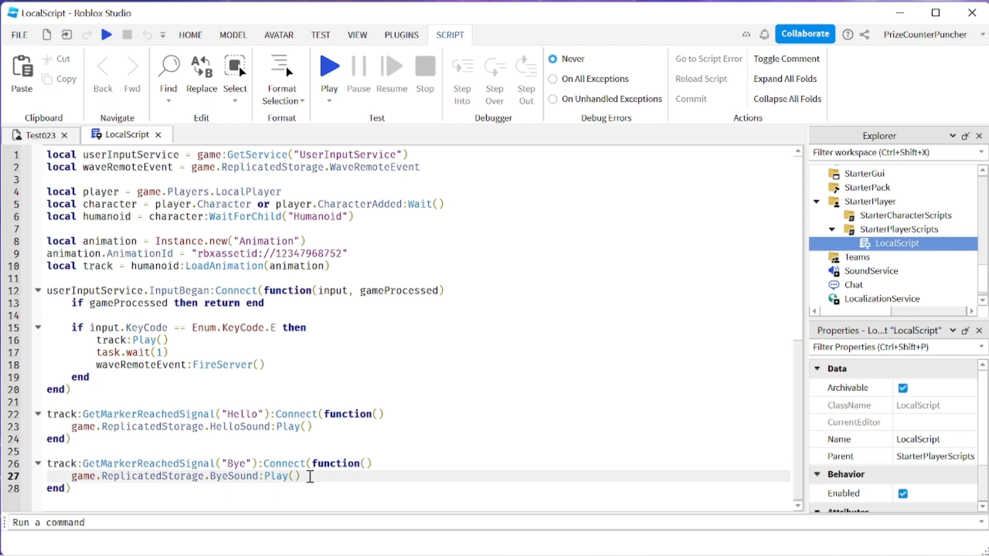
{"action": "double_click", "coordinate": [240, 476]}
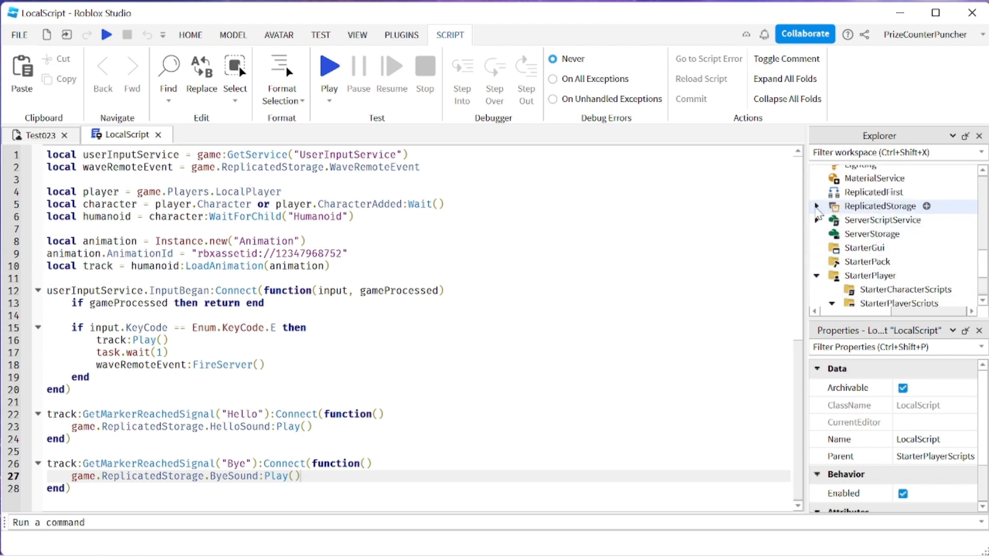
Inspect HelloSound and ByeSound in ReplicatedStorage, then start a playtest
{"action": "left_click", "coordinate": [816, 206]}
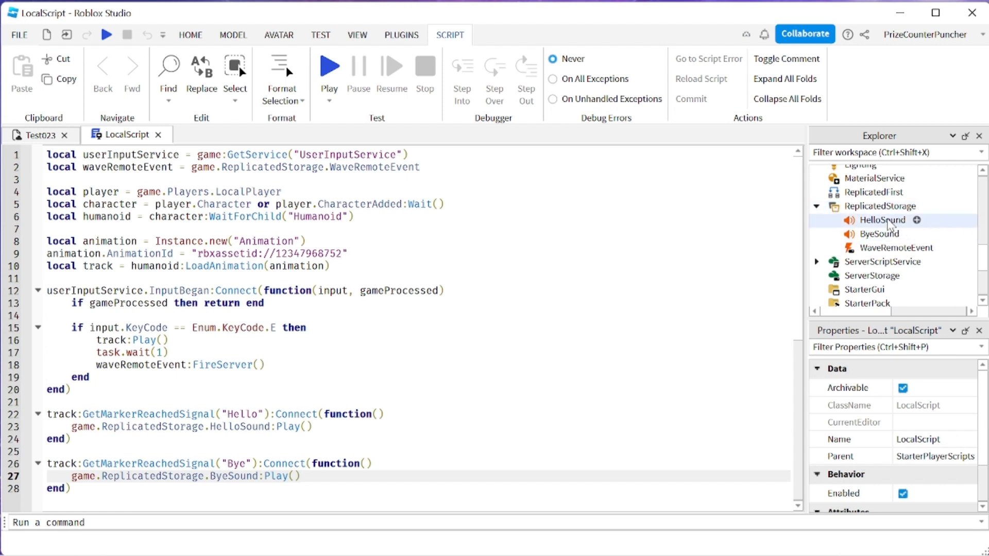
{"action": "left_click", "coordinate": [882, 219]}
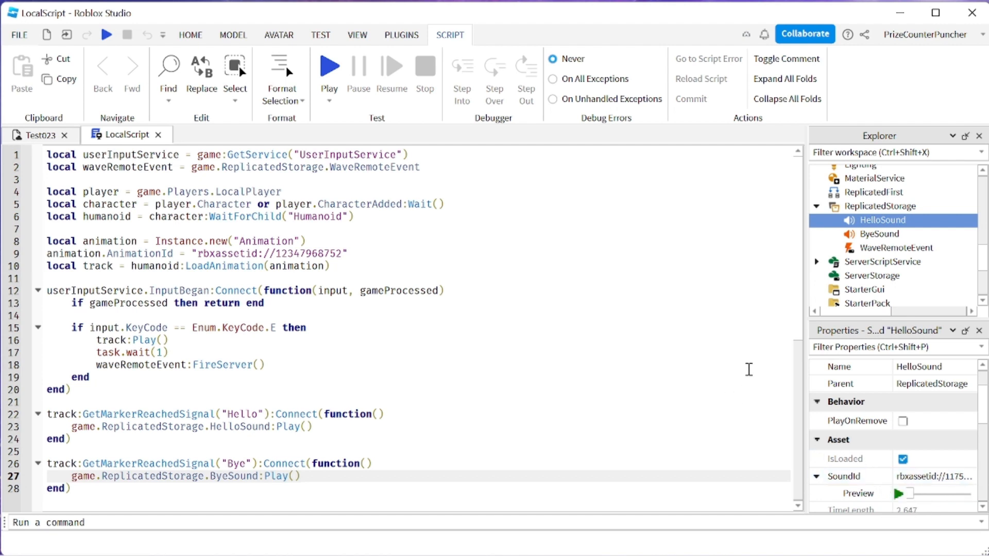
{"action": "mouse_move", "coordinate": [740, 303]}
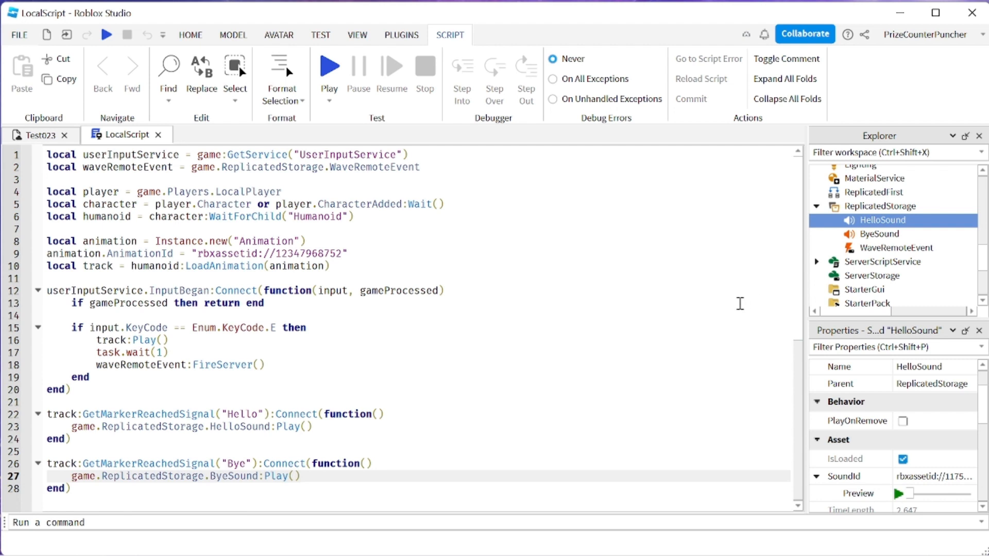
{"action": "mouse_move", "coordinate": [738, 305]}
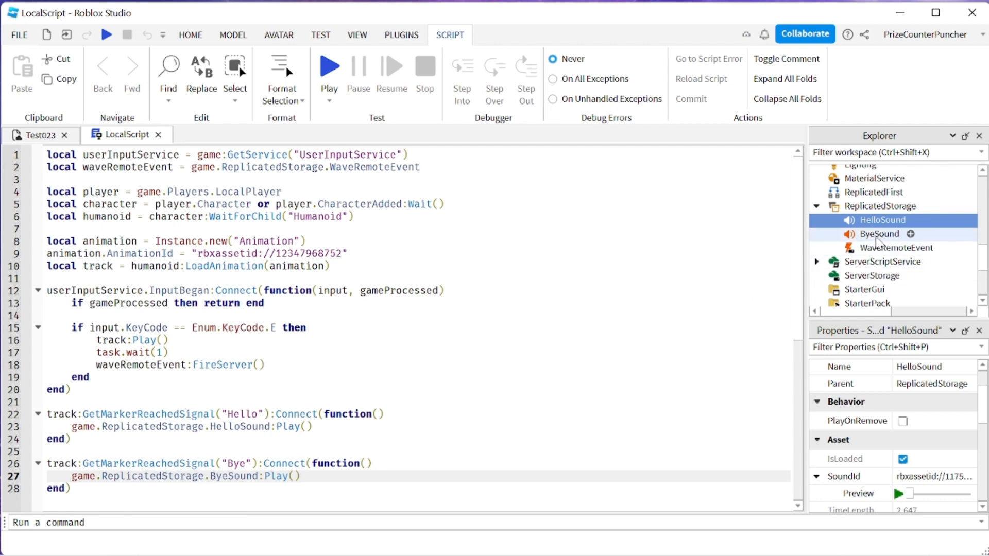
{"action": "left_click", "coordinate": [880, 234]}
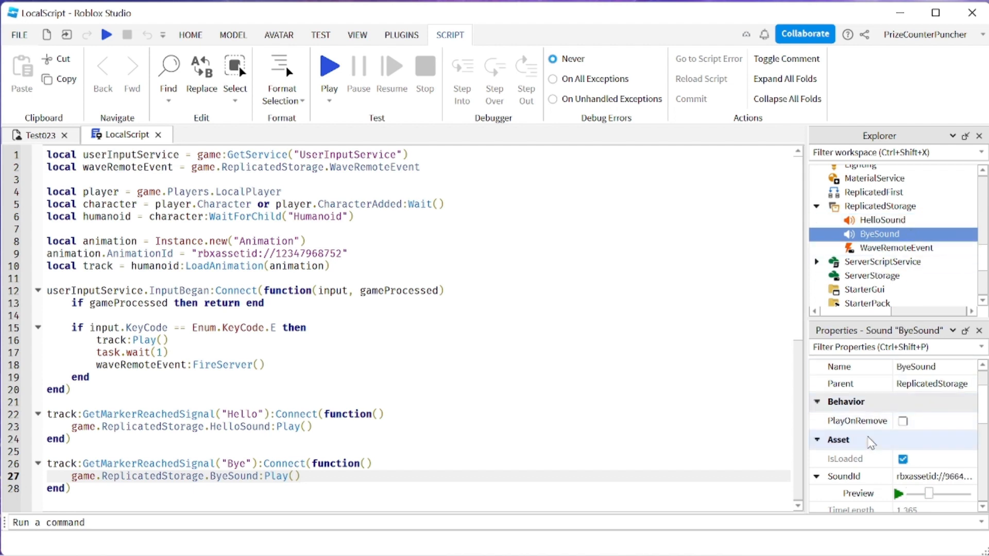
{"action": "left_click", "coordinate": [898, 494]}
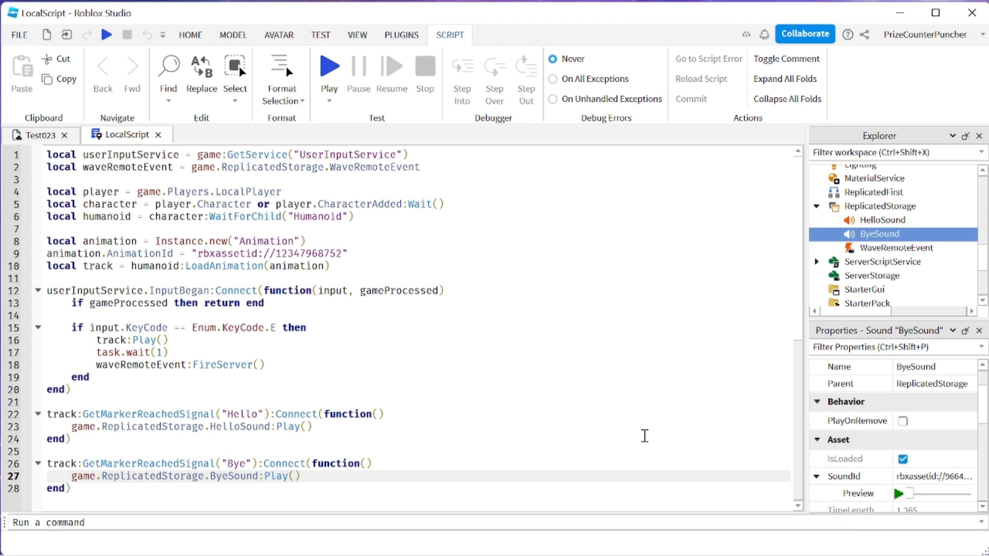
{"action": "mouse_move", "coordinate": [629, 411]}
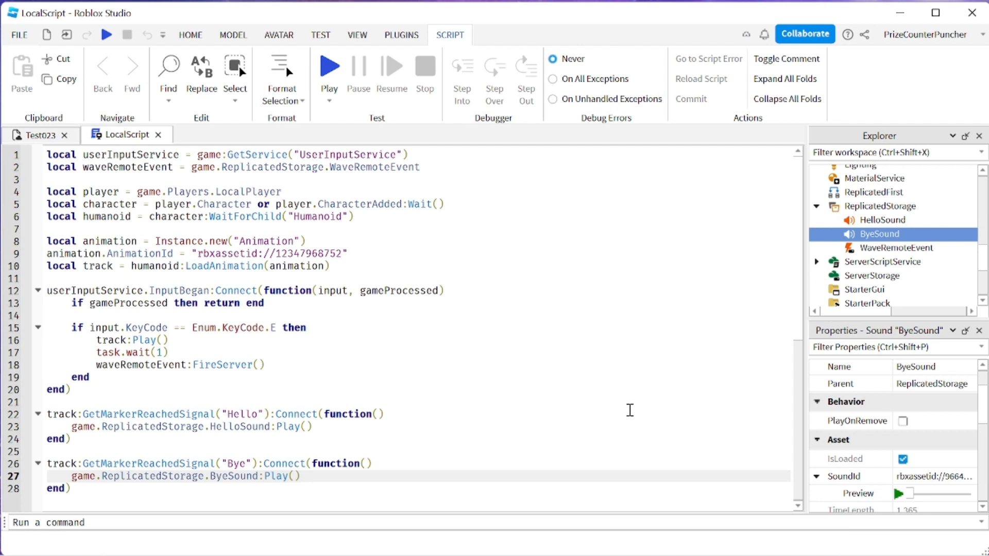
{"action": "left_click", "coordinate": [329, 66]}
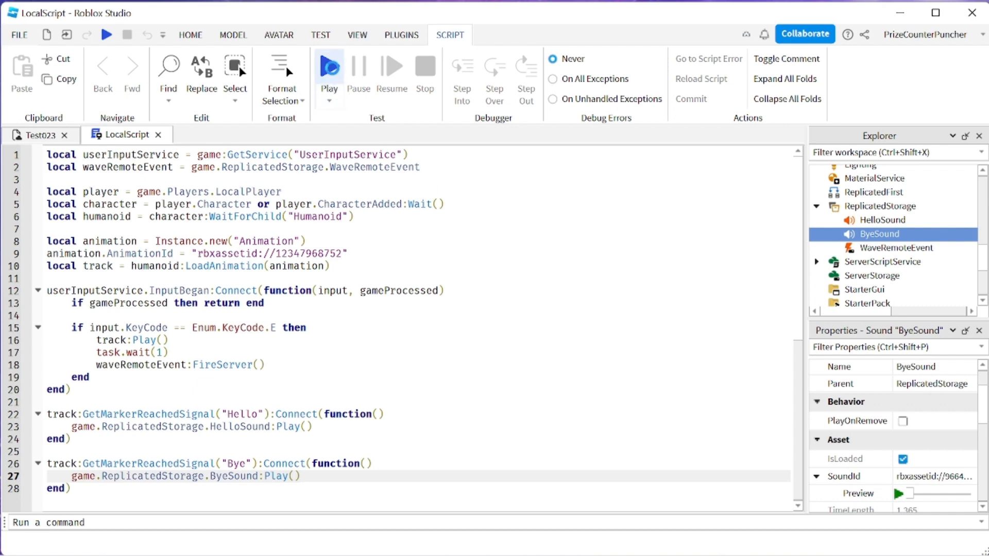